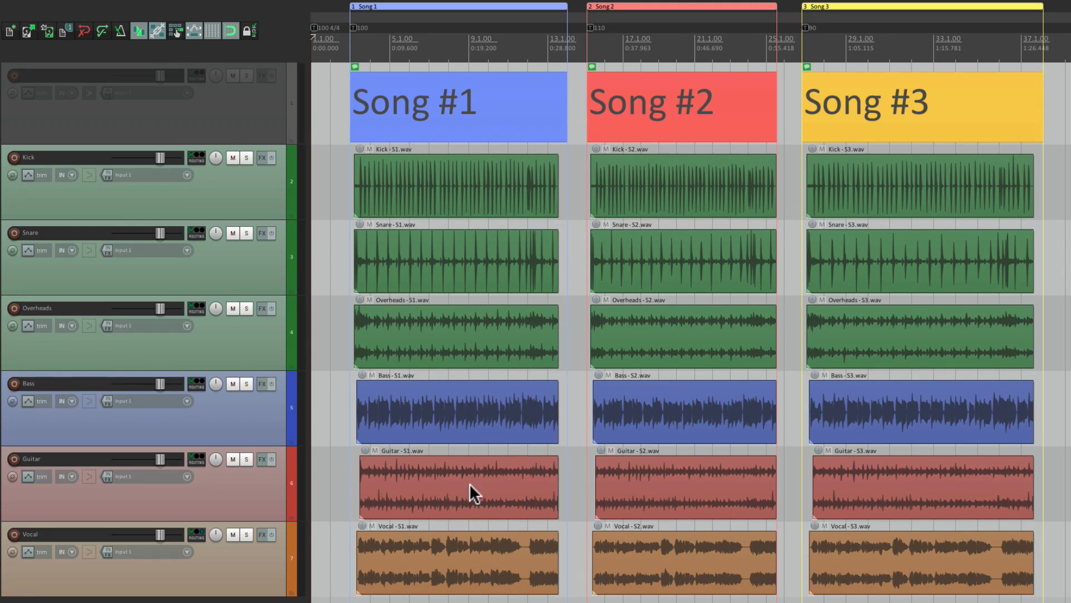
{"action": "mouse_move", "coordinate": [474, 547]}
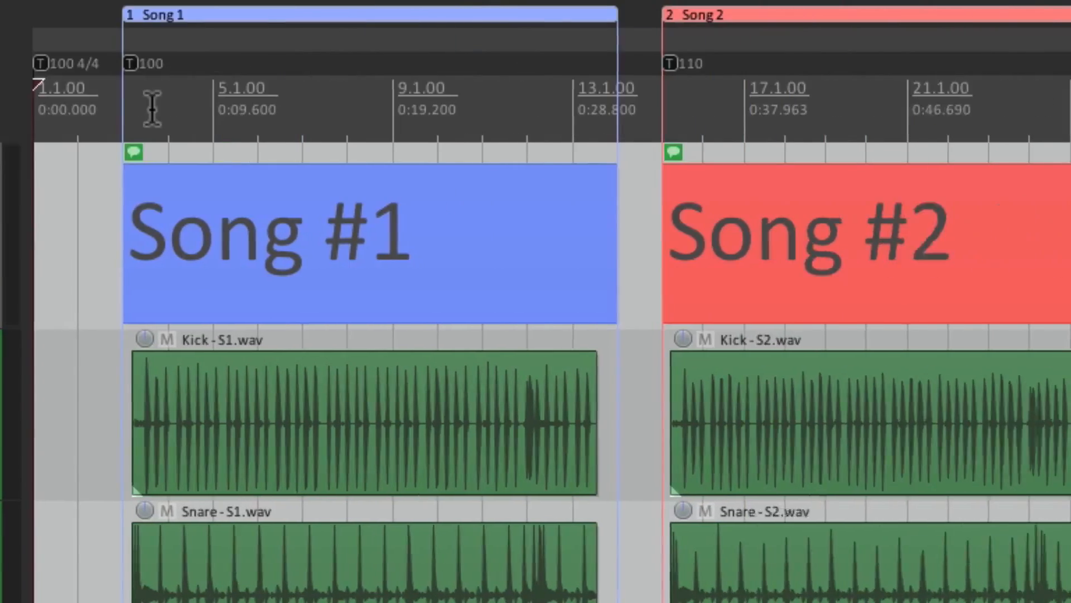
Add a new, empty project tab beside the original three-song project.
{"action": "scroll", "scroll_direction": "right", "scroll_amount": 3}
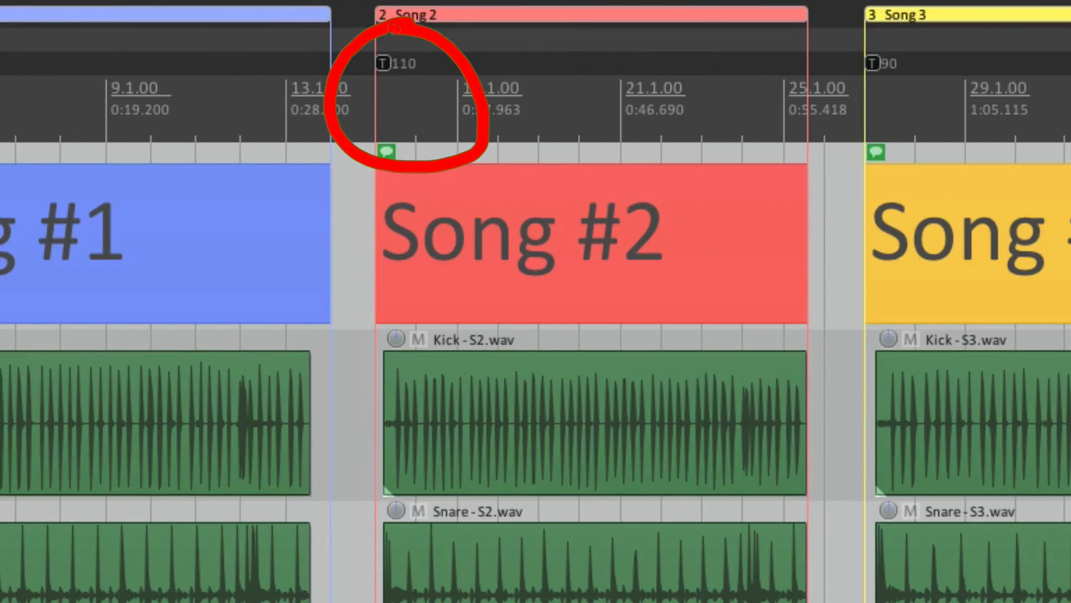
{"action": "scroll", "scroll_direction": "right", "scroll_amount": 3}
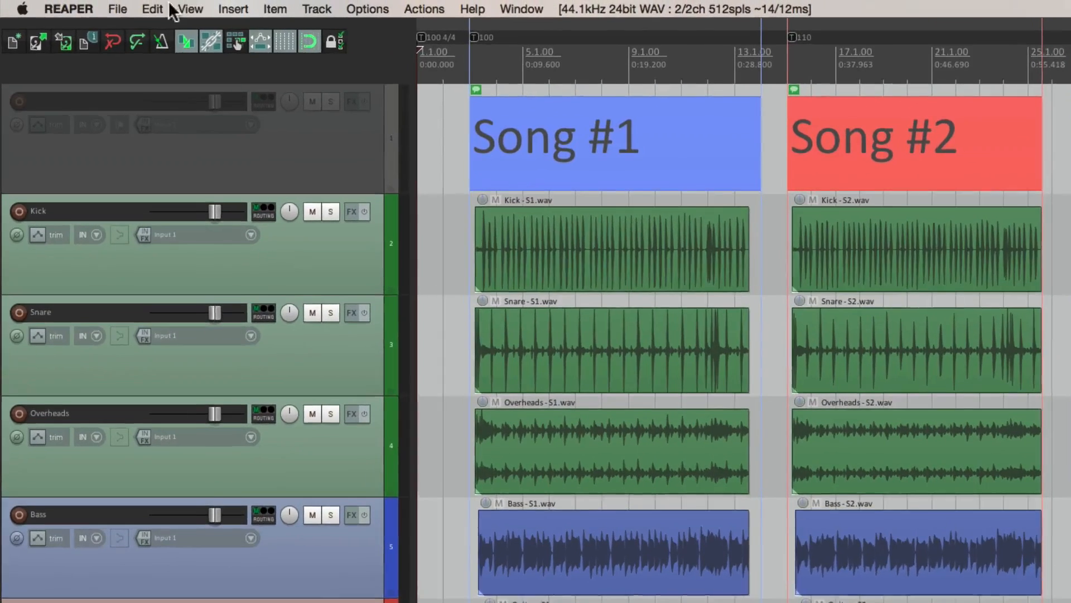
{"action": "left_click", "coordinate": [117, 8]}
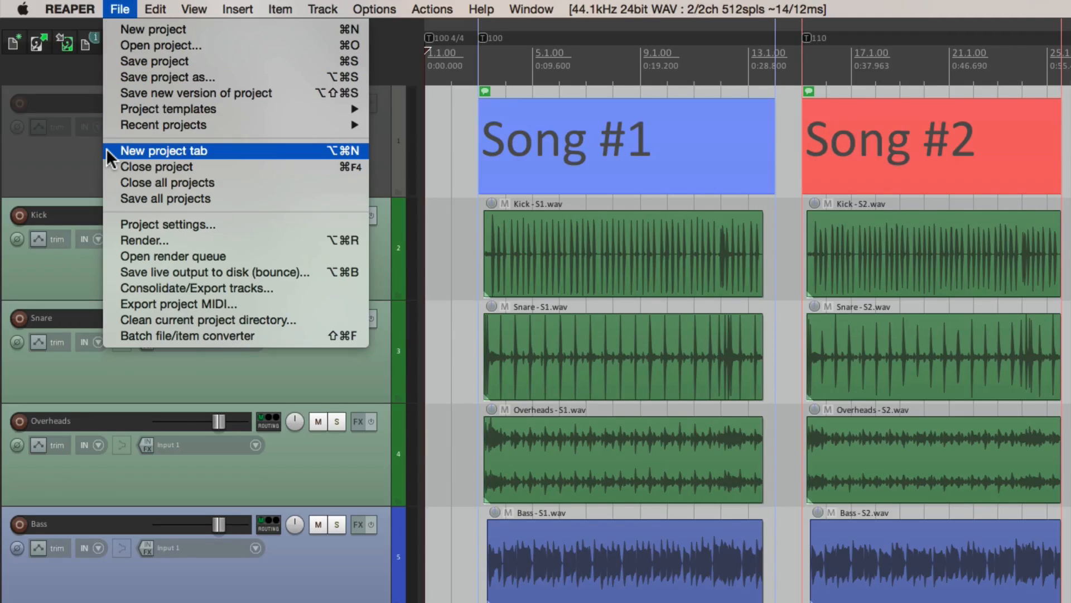
{"action": "left_click", "coordinate": [163, 152]}
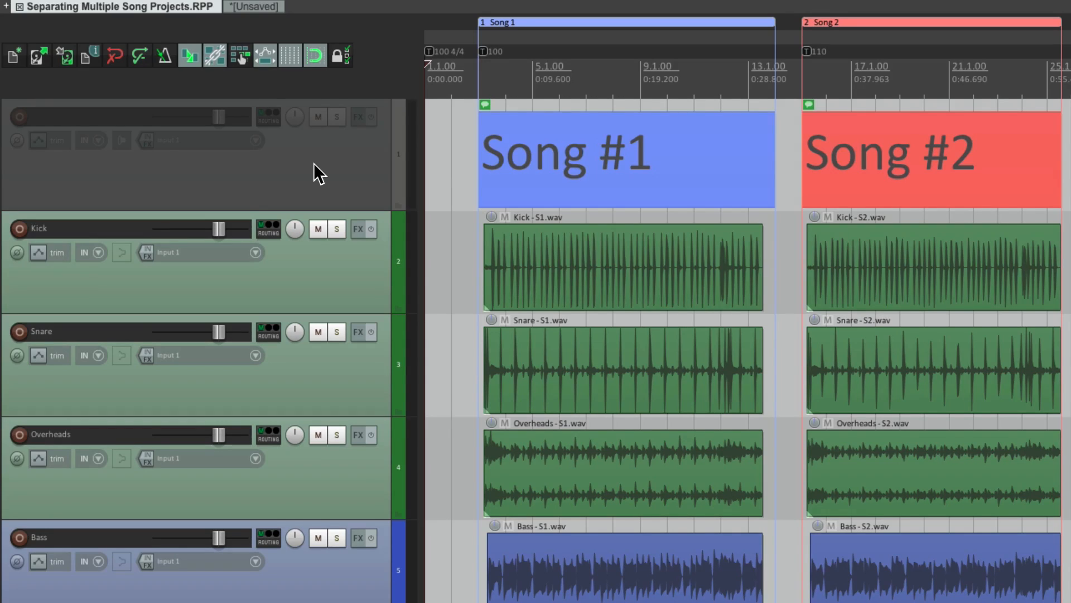
{"action": "mouse_move", "coordinate": [552, 203]}
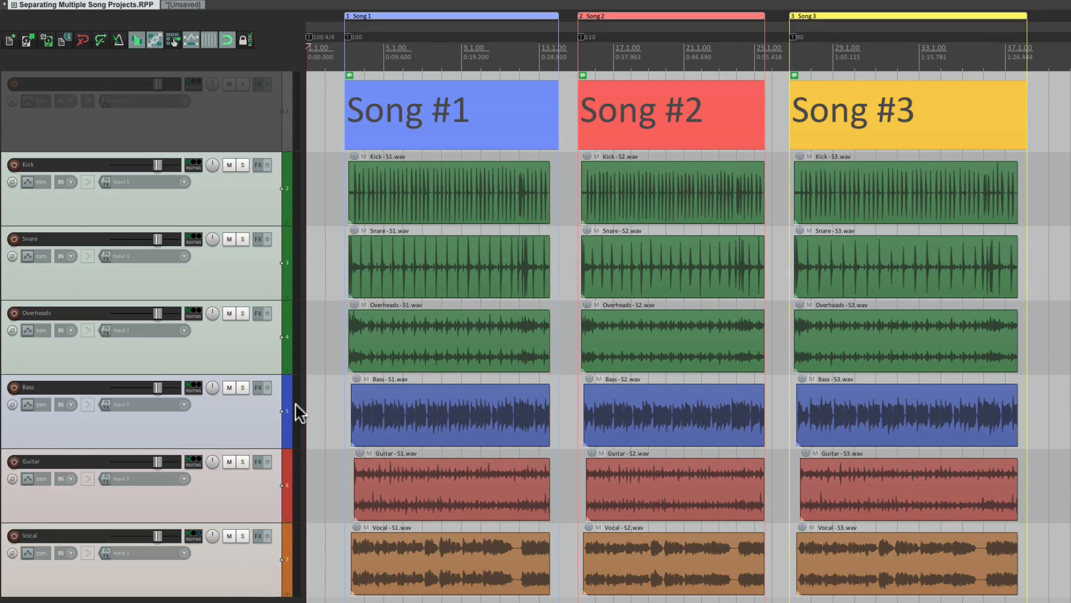
{"action": "mouse_move", "coordinate": [295, 410]}
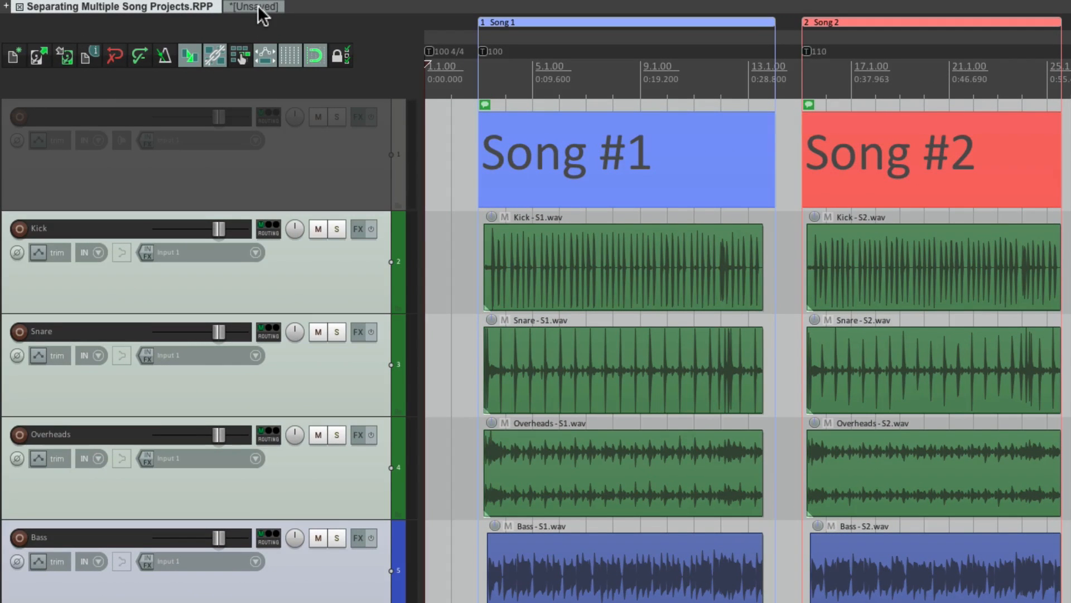
Switch to the new unsaved project tab.
{"action": "left_click", "coordinate": [252, 7]}
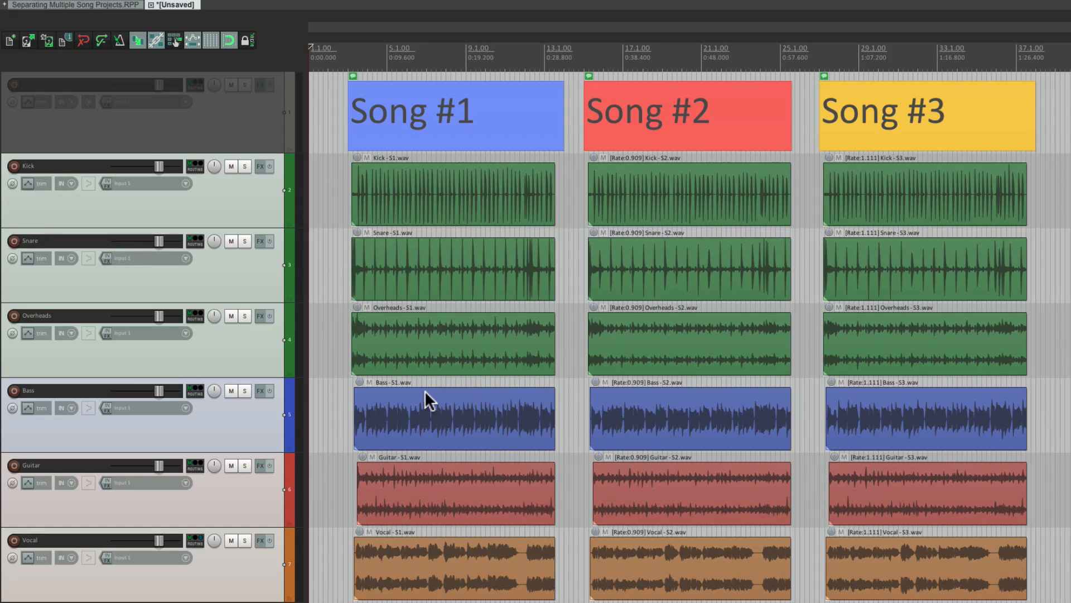
{"action": "mouse_move", "coordinate": [675, 374]}
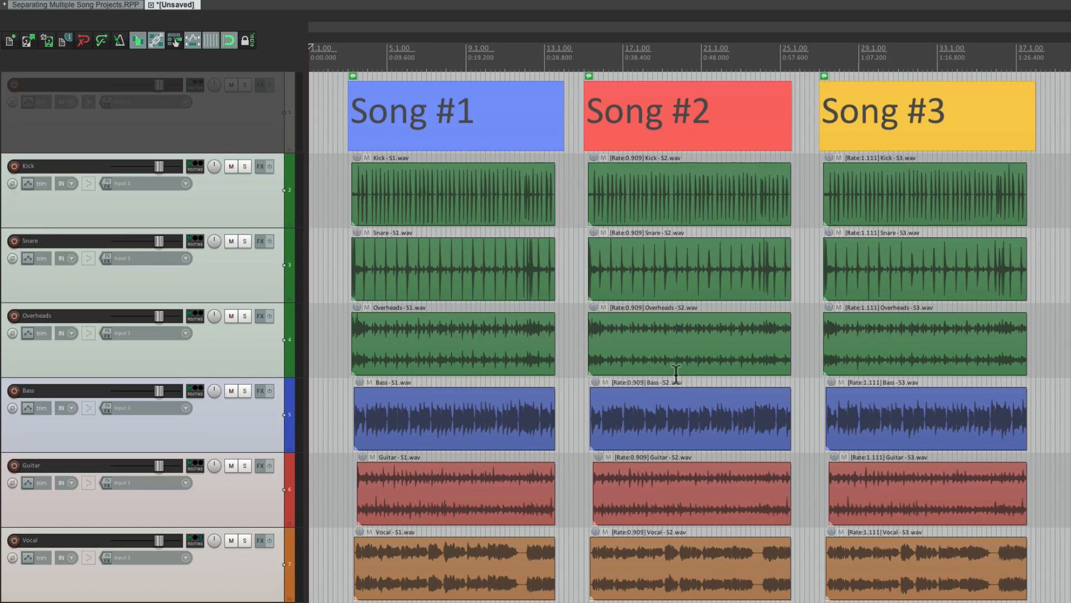
{"action": "mouse_move", "coordinate": [866, 343]}
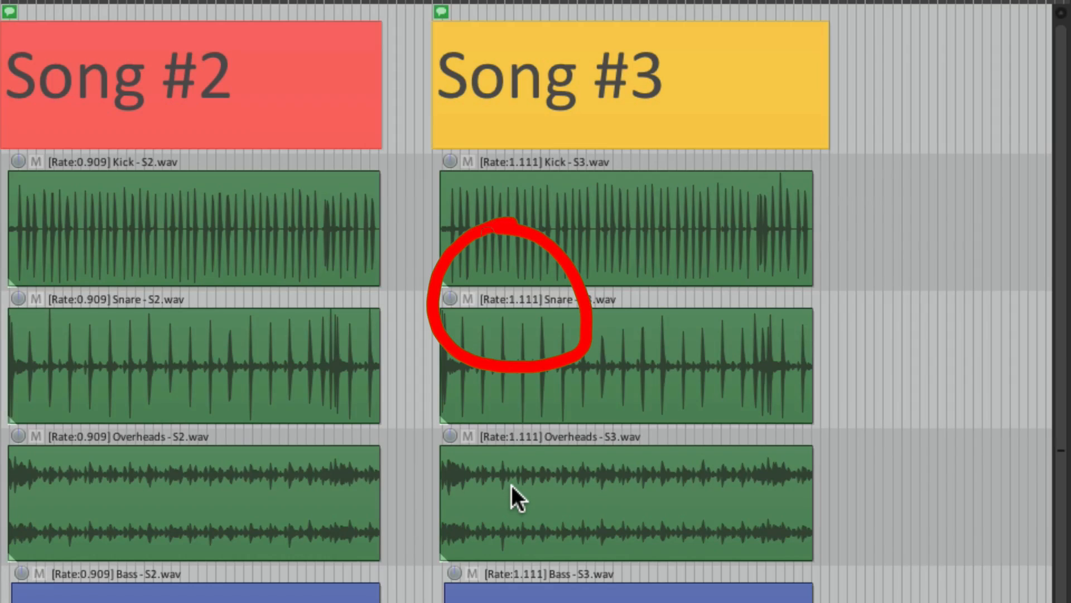
{"action": "mouse_move", "coordinate": [417, 294]}
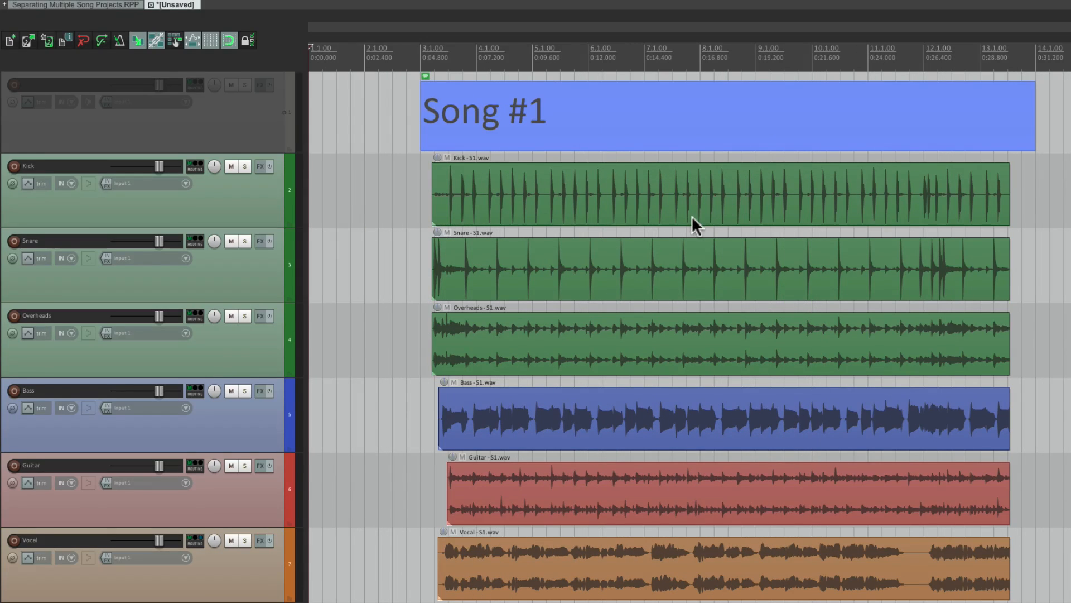
{"action": "mouse_move", "coordinate": [590, 325]}
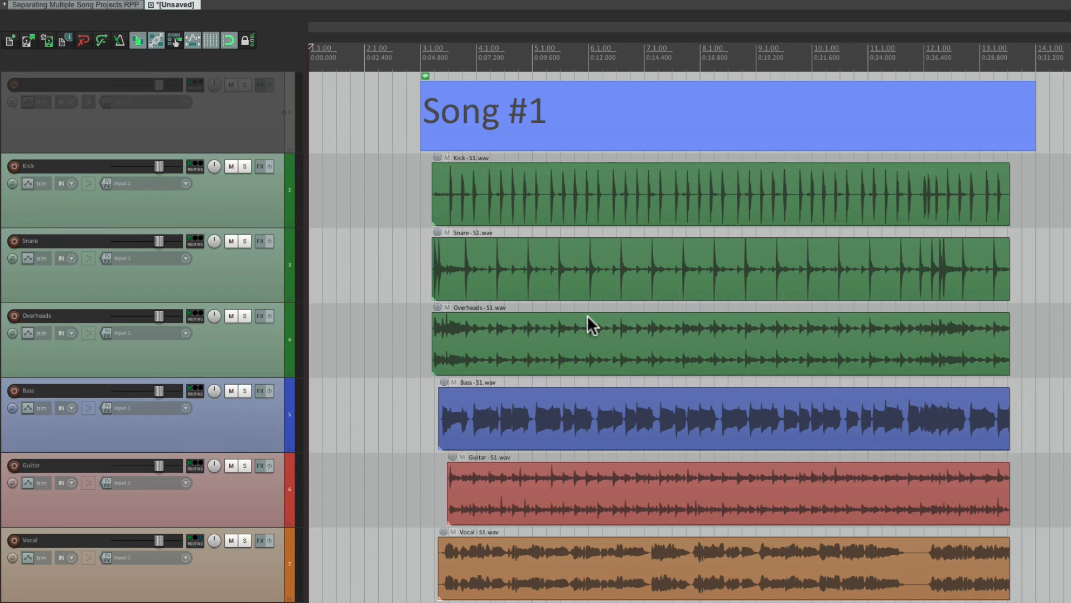
Add another new project tab, visit the original project, then switch to the third tab.
{"action": "left_click", "coordinate": [119, 8]}
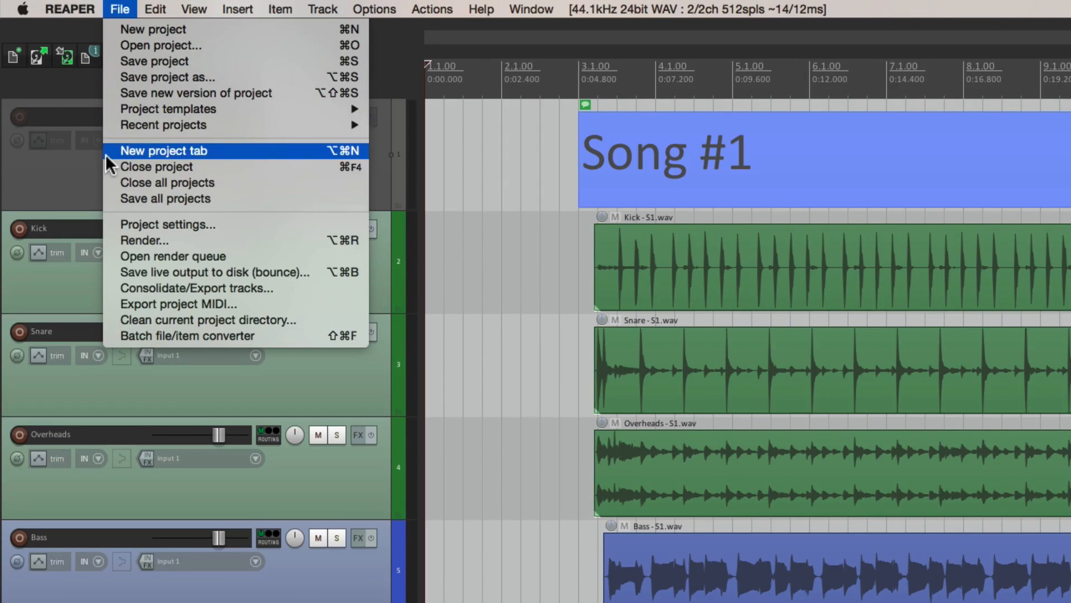
{"action": "left_click", "coordinate": [162, 150]}
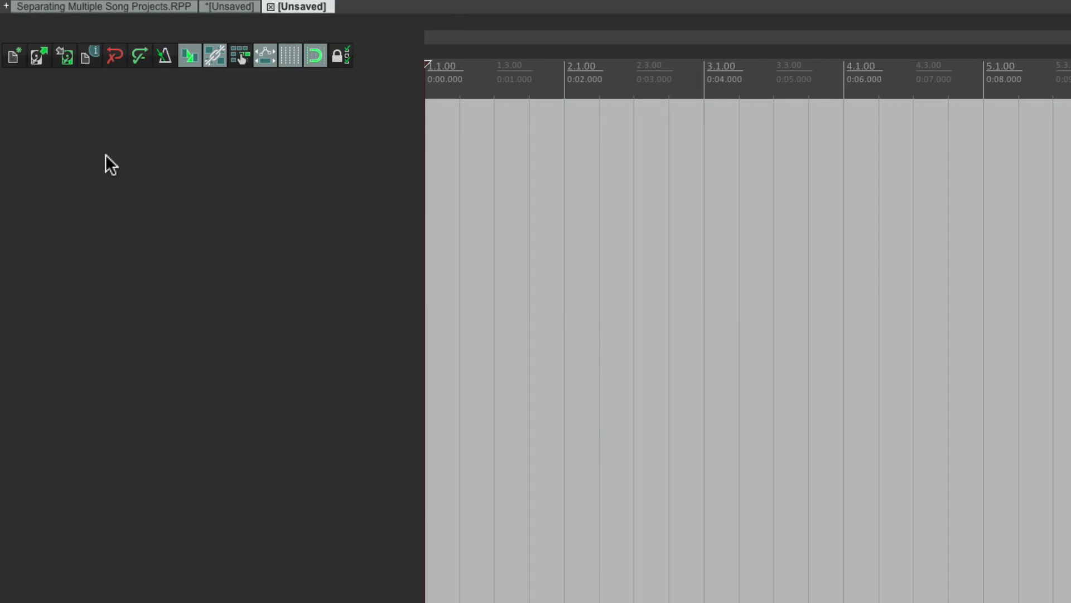
{"action": "left_click", "coordinate": [103, 6]}
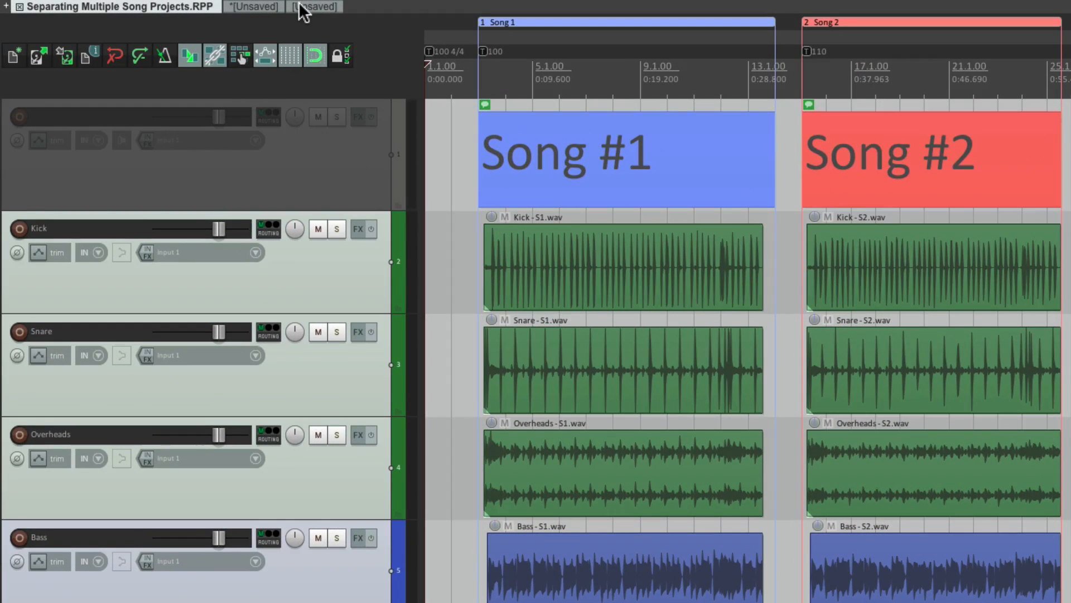
{"action": "left_click", "coordinate": [313, 6]}
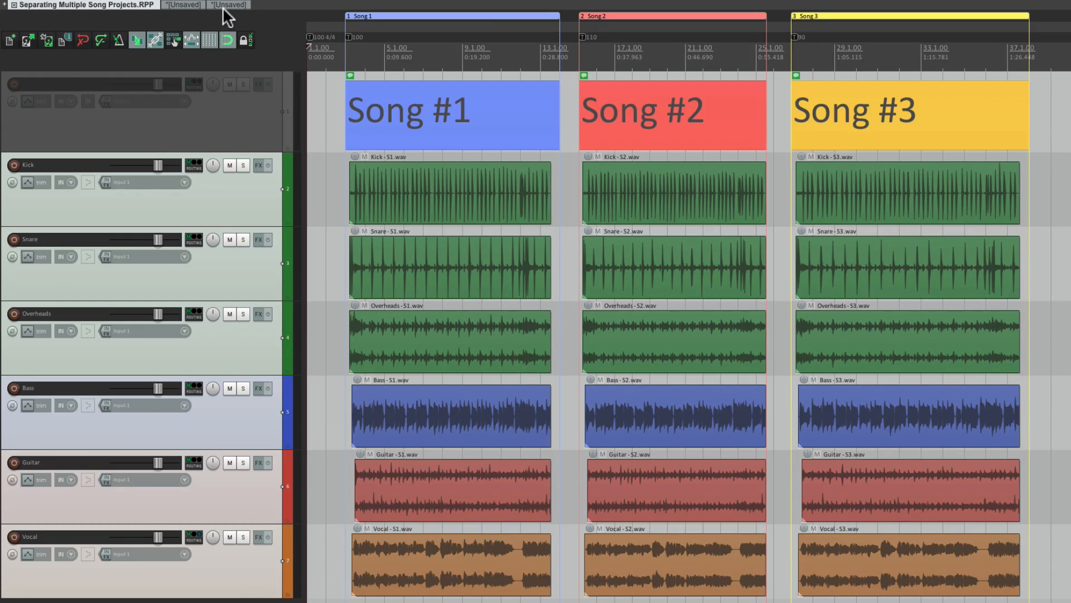
Switch to the third project tab and scroll the timeline to the right.
{"action": "left_click", "coordinate": [301, 5]}
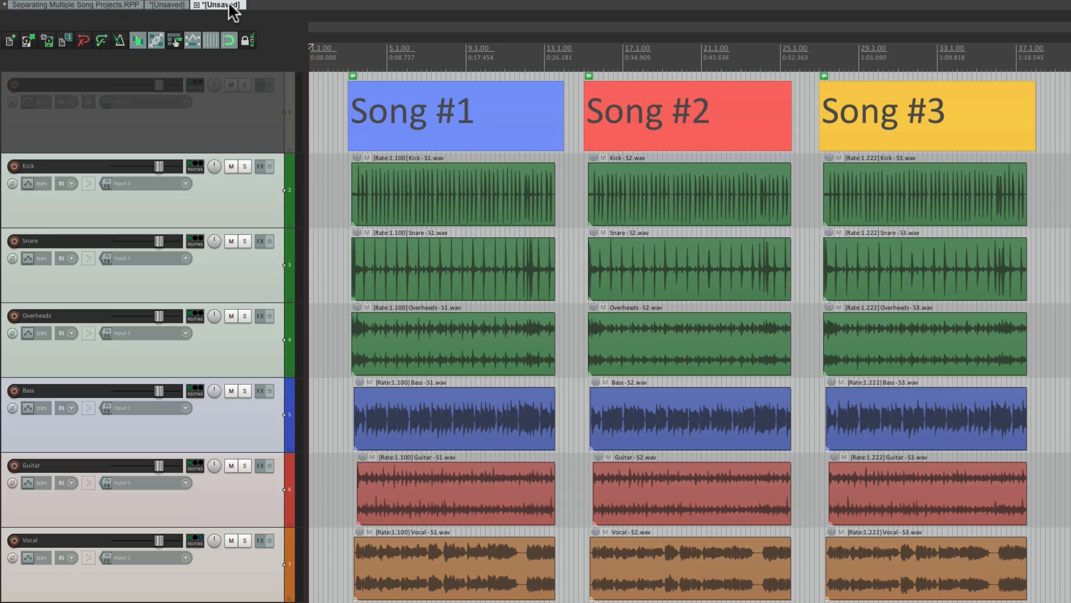
{"action": "mouse_move", "coordinate": [398, 172]}
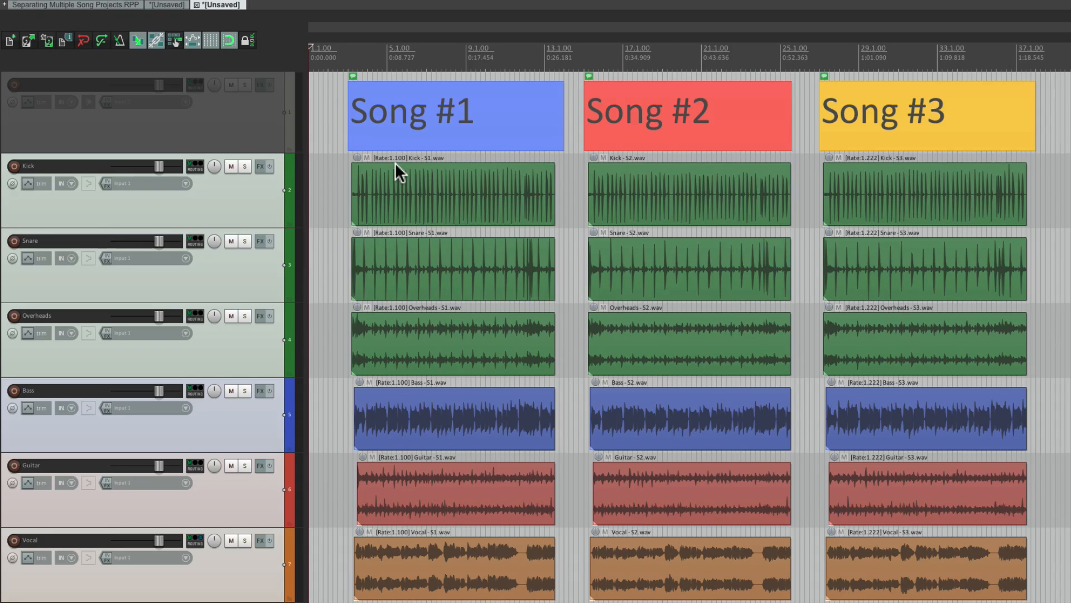
{"action": "mouse_move", "coordinate": [457, 121]}
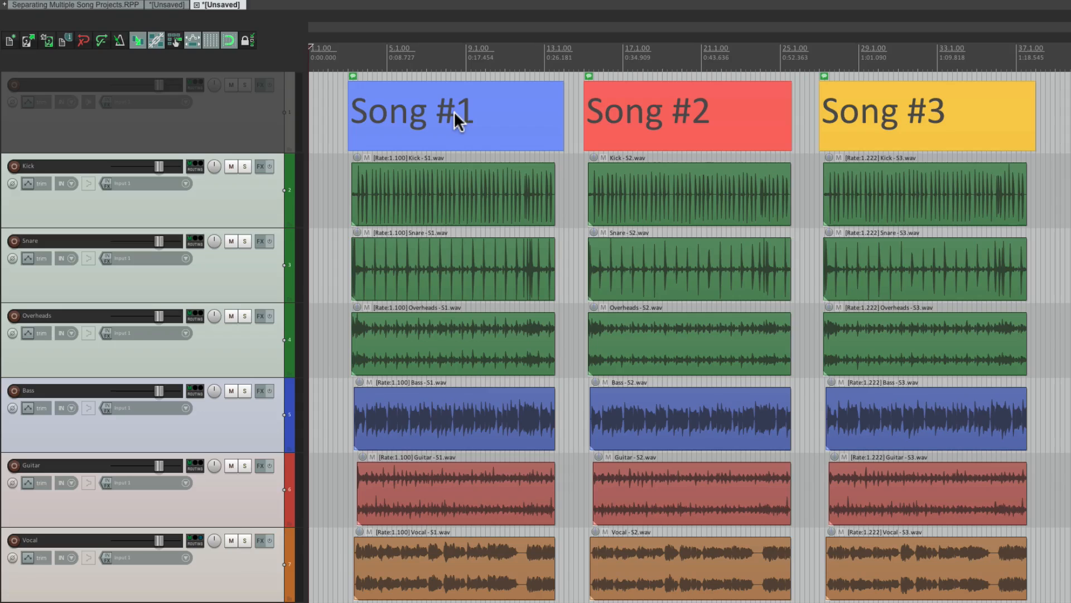
{"action": "mouse_move", "coordinate": [652, 161]}
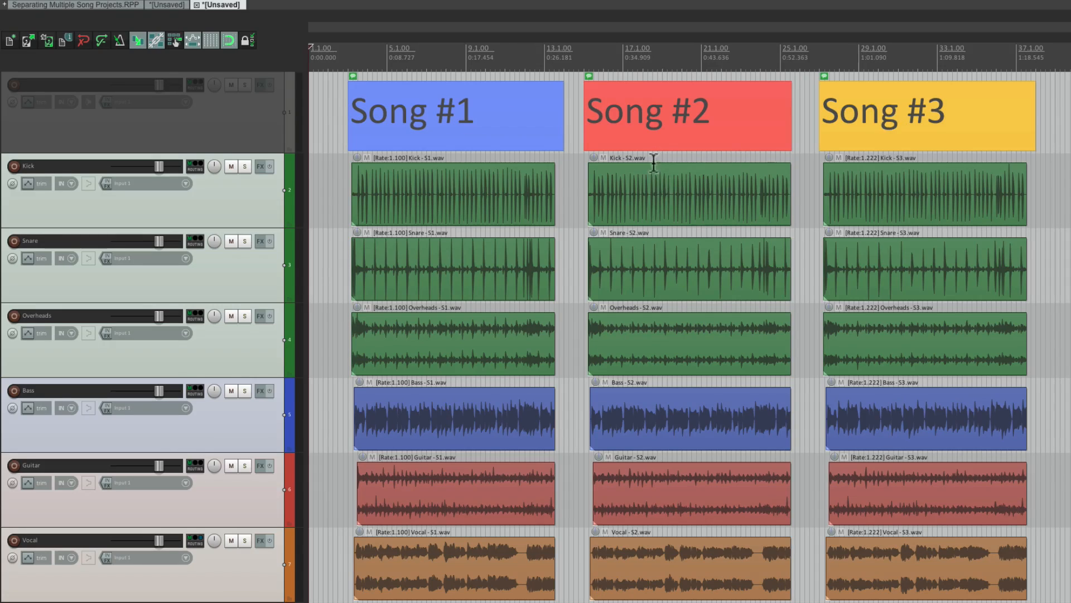
{"action": "mouse_move", "coordinate": [670, 261]}
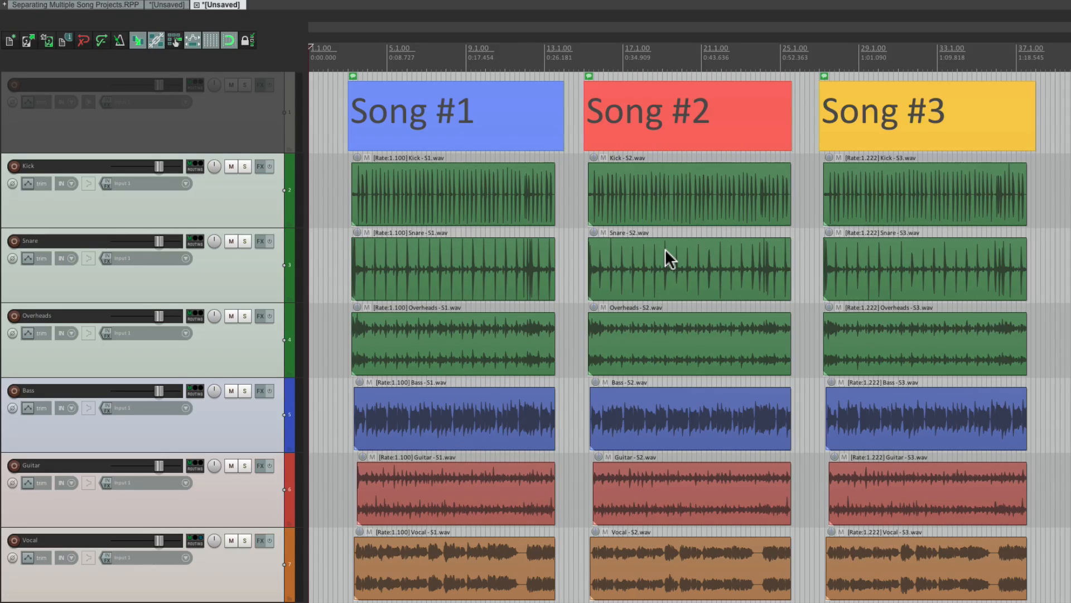
{"action": "mouse_move", "coordinate": [427, 119]}
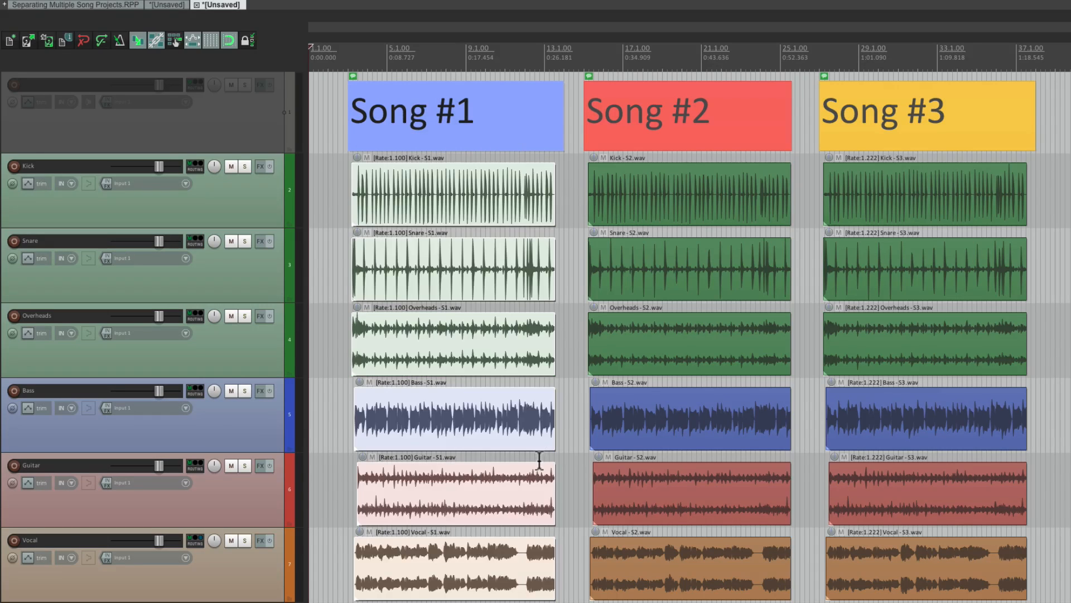
{"action": "scroll", "scroll_direction": "right", "scroll_amount": 3}
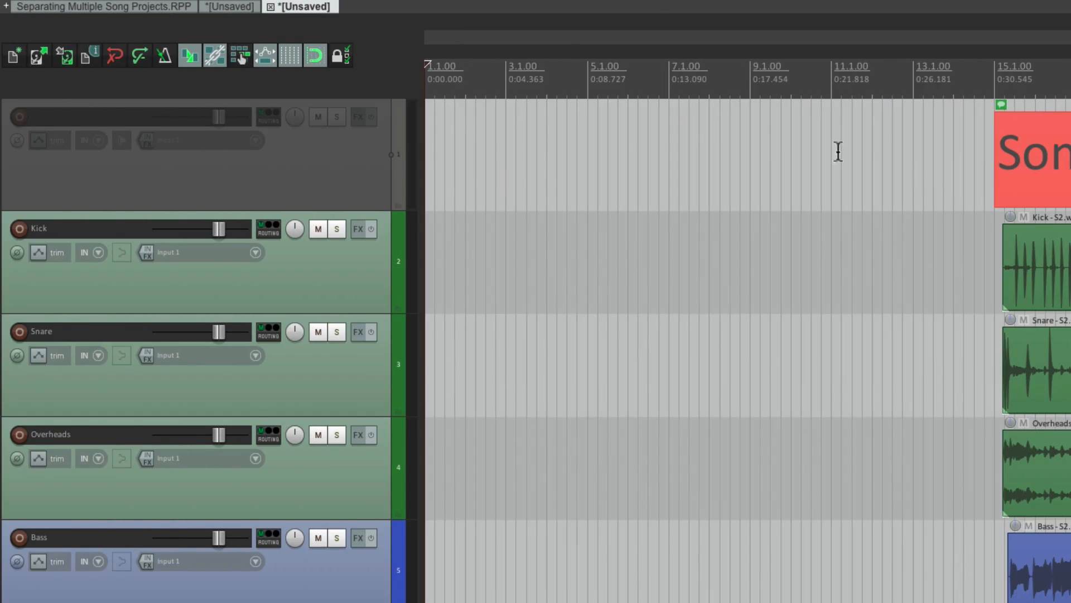
{"action": "mouse_move", "coordinate": [315, 56]}
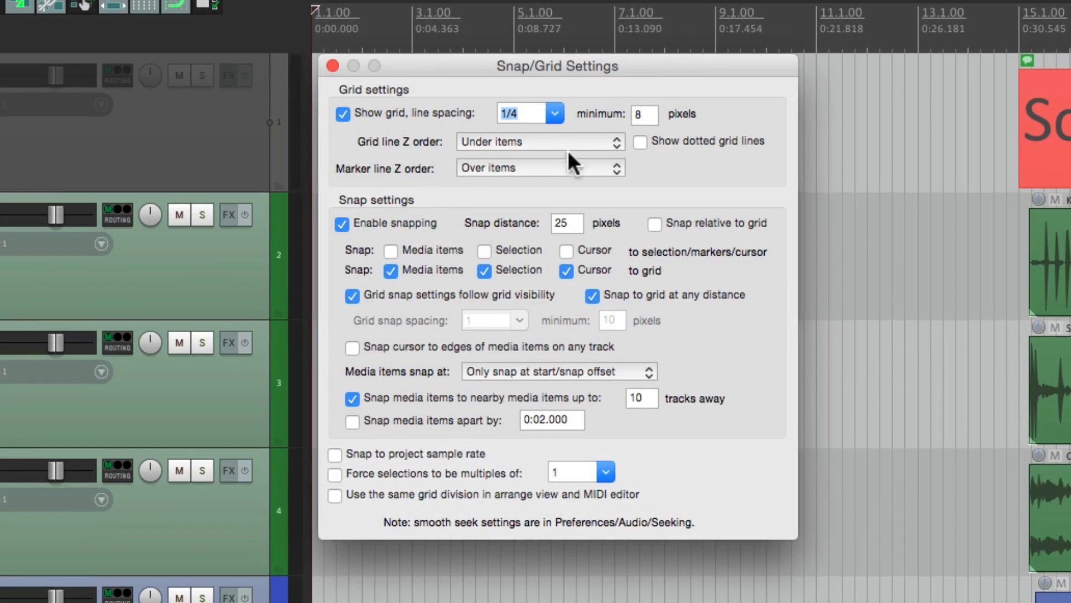
Set the Snap/Grid line spacing to a coarser value of 1.
{"action": "left_click", "coordinate": [529, 114]}
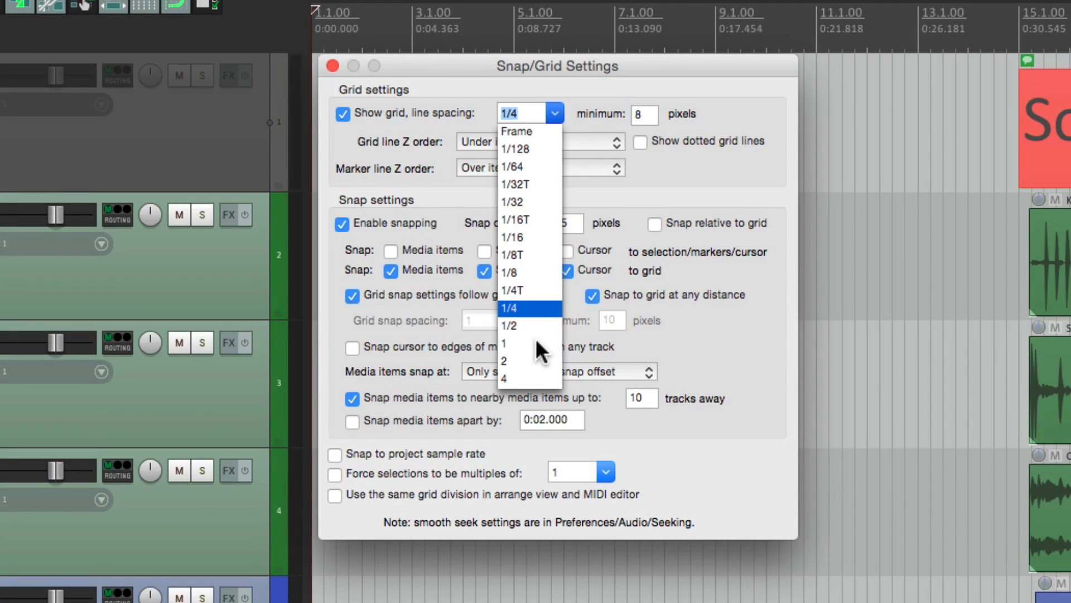
{"action": "left_click", "coordinate": [503, 343]}
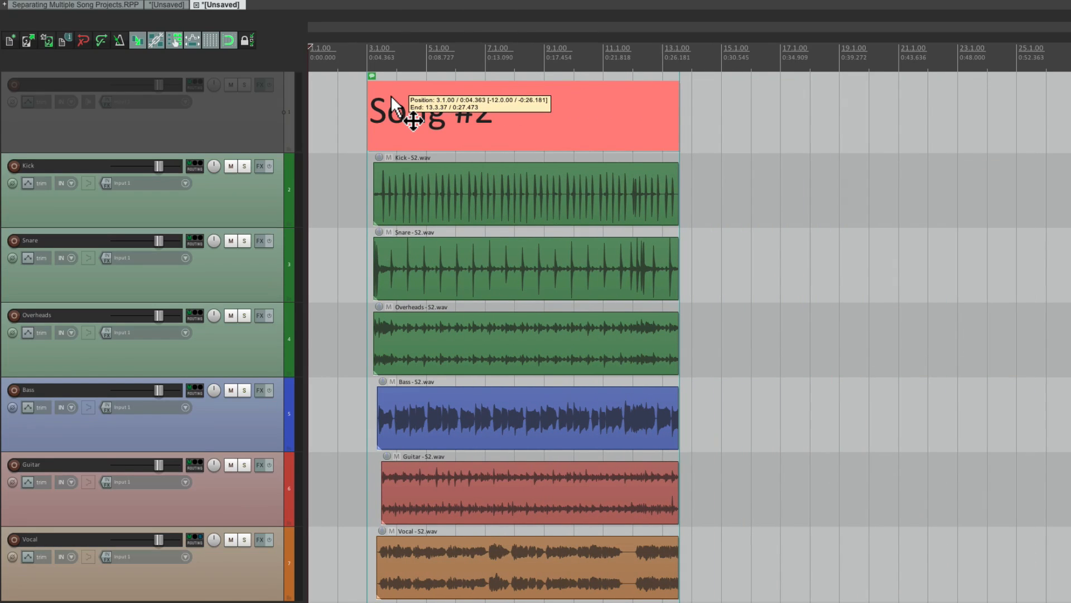
{"action": "mouse_move", "coordinate": [337, 136]}
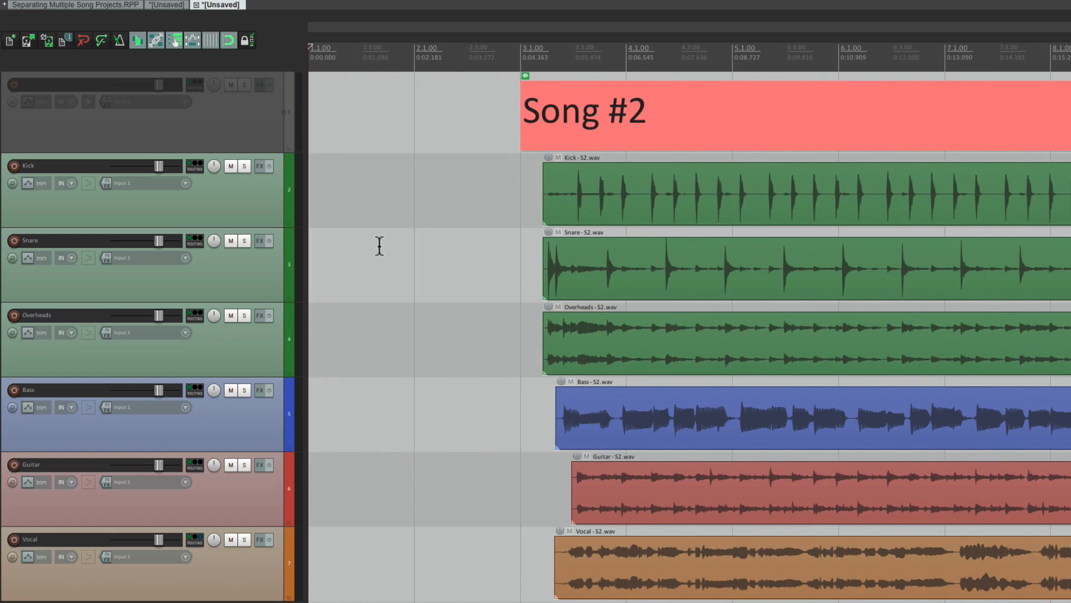
{"action": "mouse_move", "coordinate": [423, 298]}
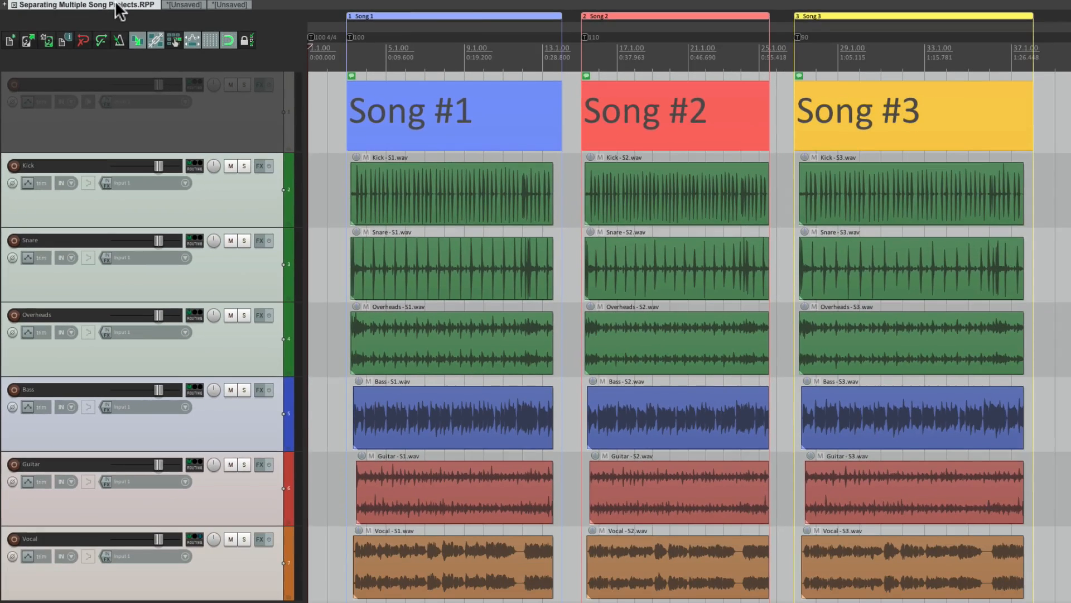
{"action": "mouse_move", "coordinate": [818, 48]}
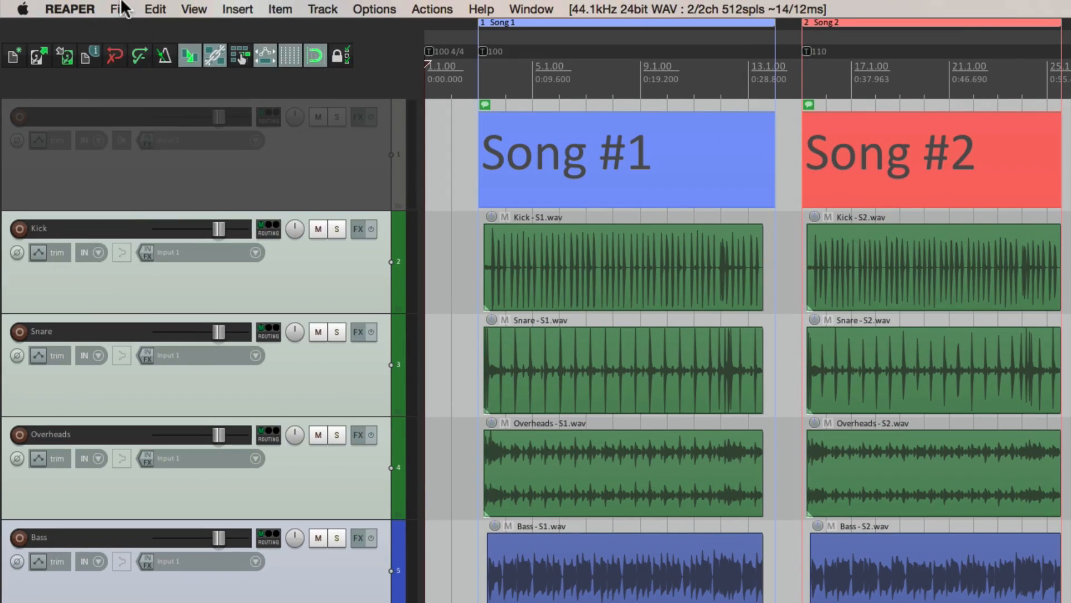
Add a fourth empty project tab, then return to the original three-song project.
{"action": "left_click", "coordinate": [120, 9]}
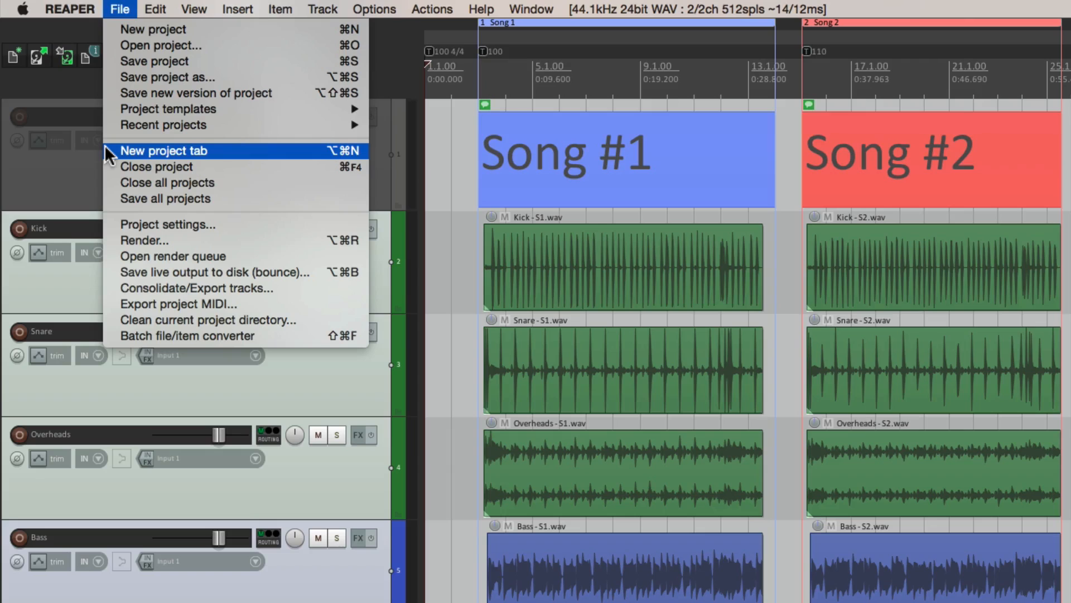
{"action": "left_click", "coordinate": [162, 151]}
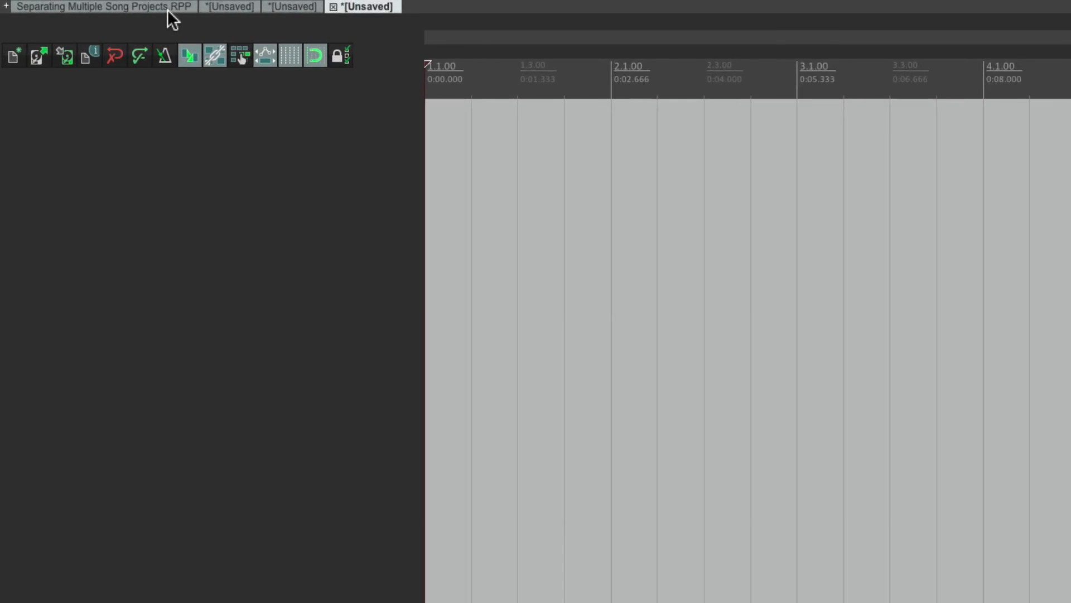
{"action": "left_click", "coordinate": [102, 7]}
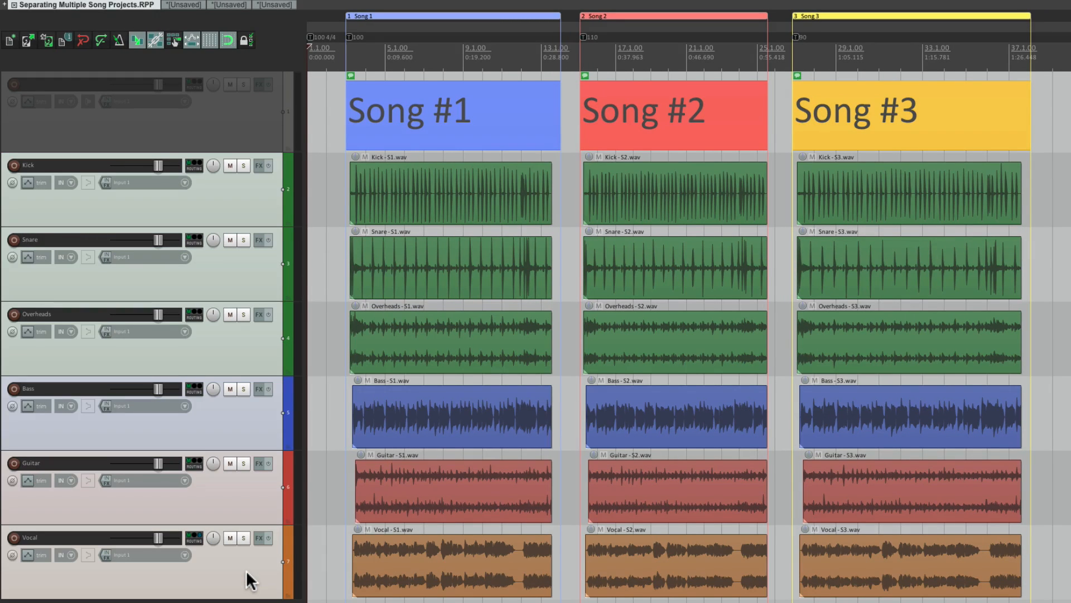
Switch to the third new project, then to the project holding Song #1.
{"action": "left_click", "coordinate": [362, 6]}
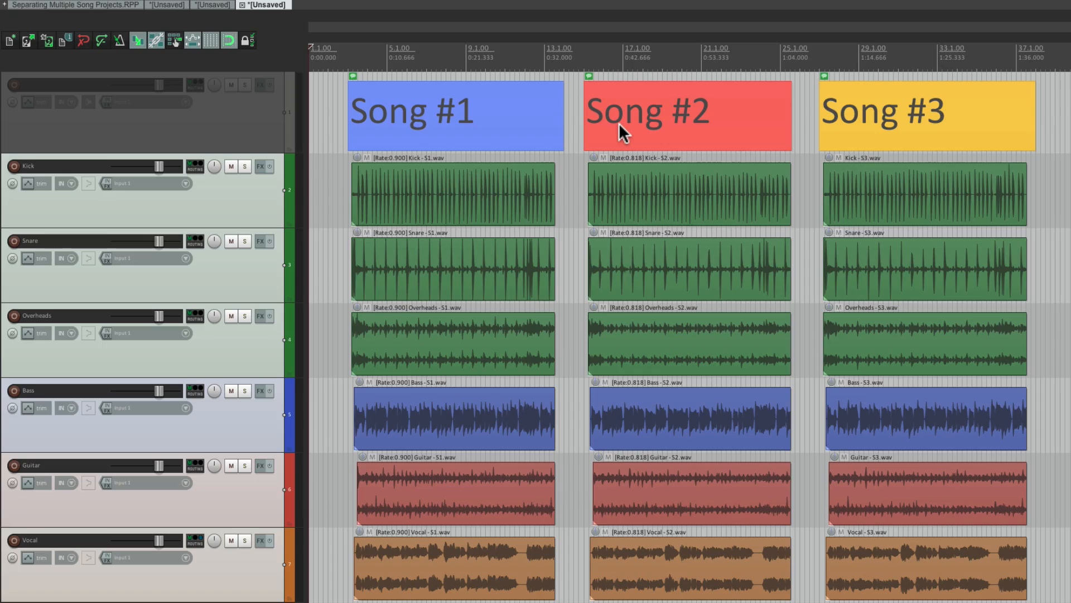
{"action": "mouse_move", "coordinate": [519, 212]}
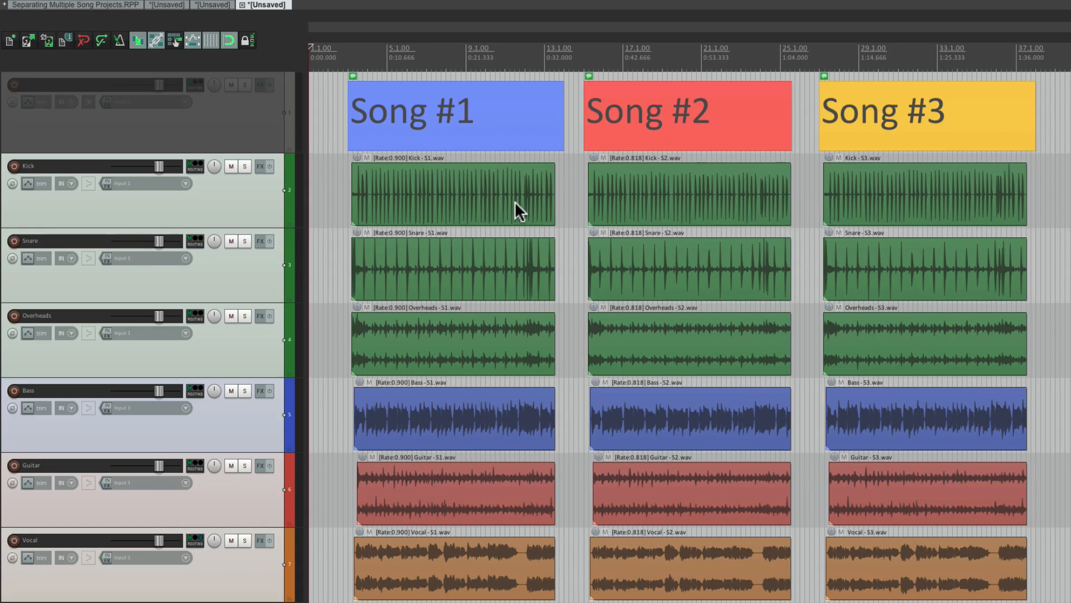
{"action": "mouse_move", "coordinate": [517, 190]}
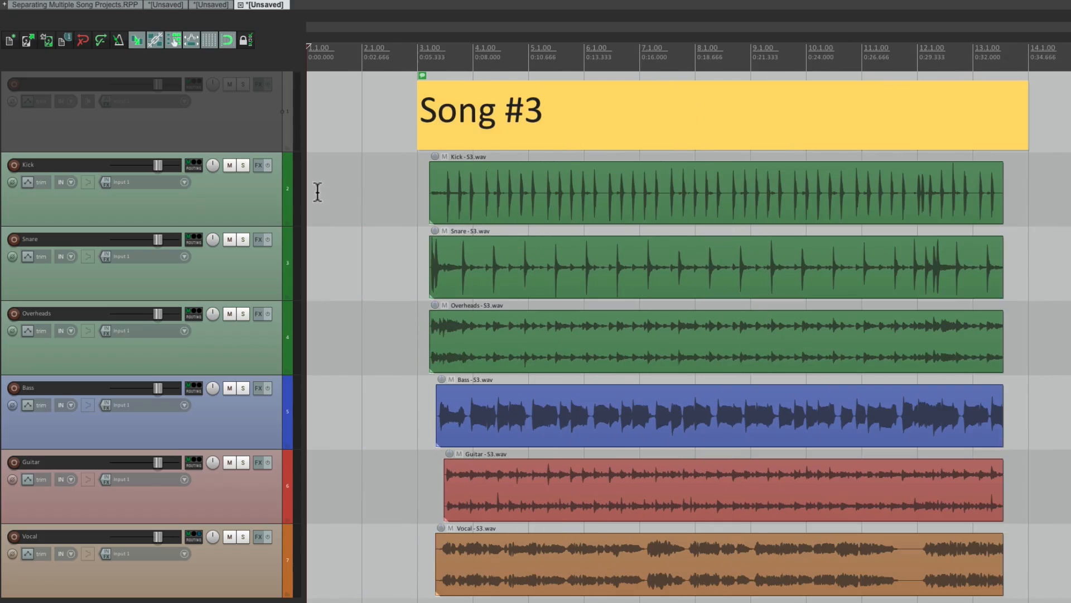
{"action": "mouse_move", "coordinate": [379, 204]}
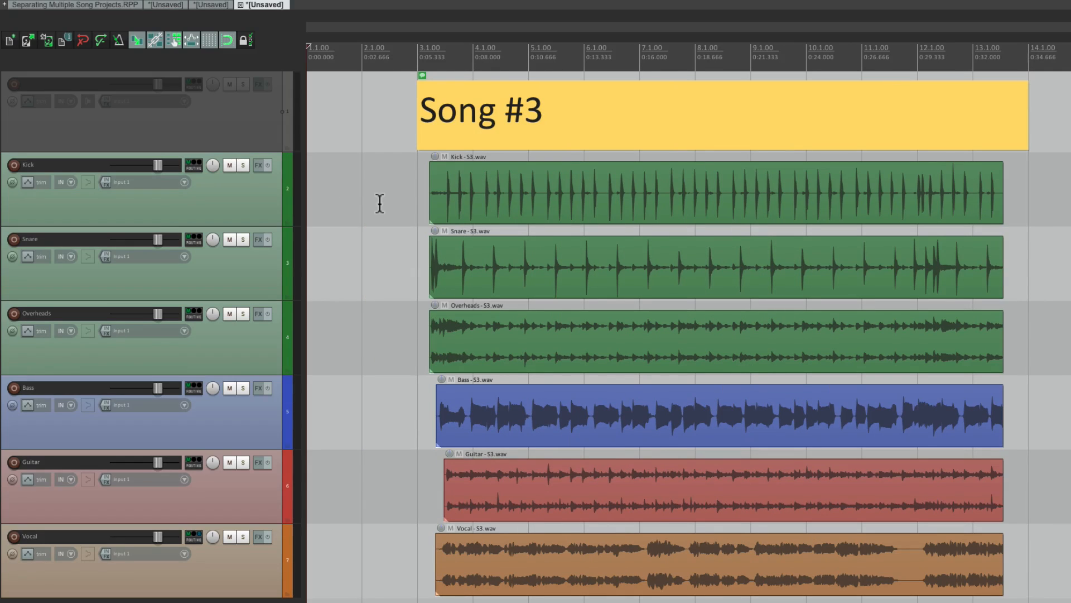
{"action": "left_click", "coordinate": [174, 5]}
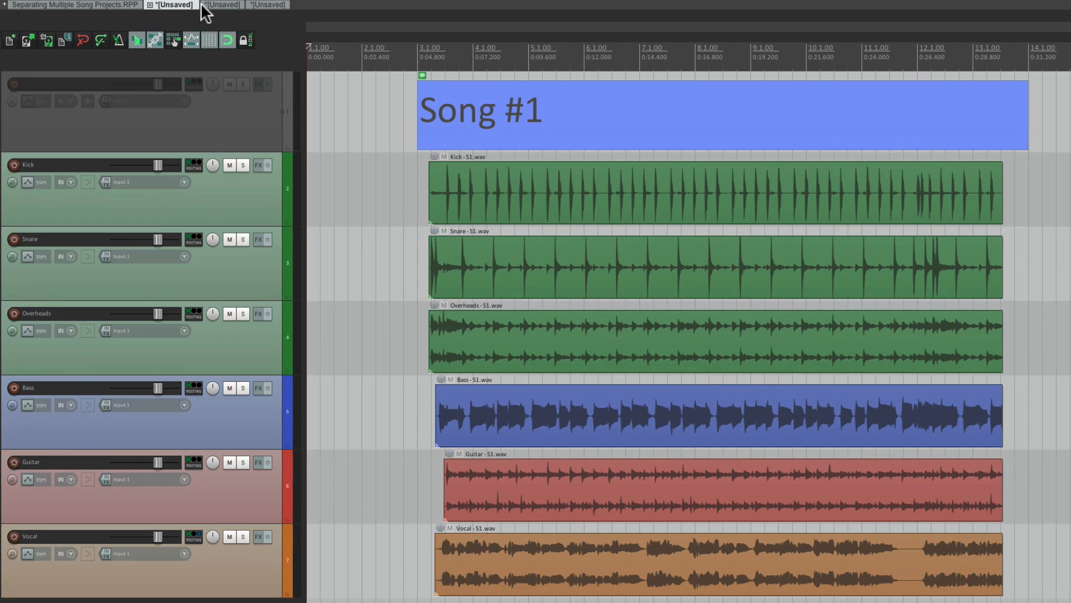
{"action": "left_click", "coordinate": [266, 5]}
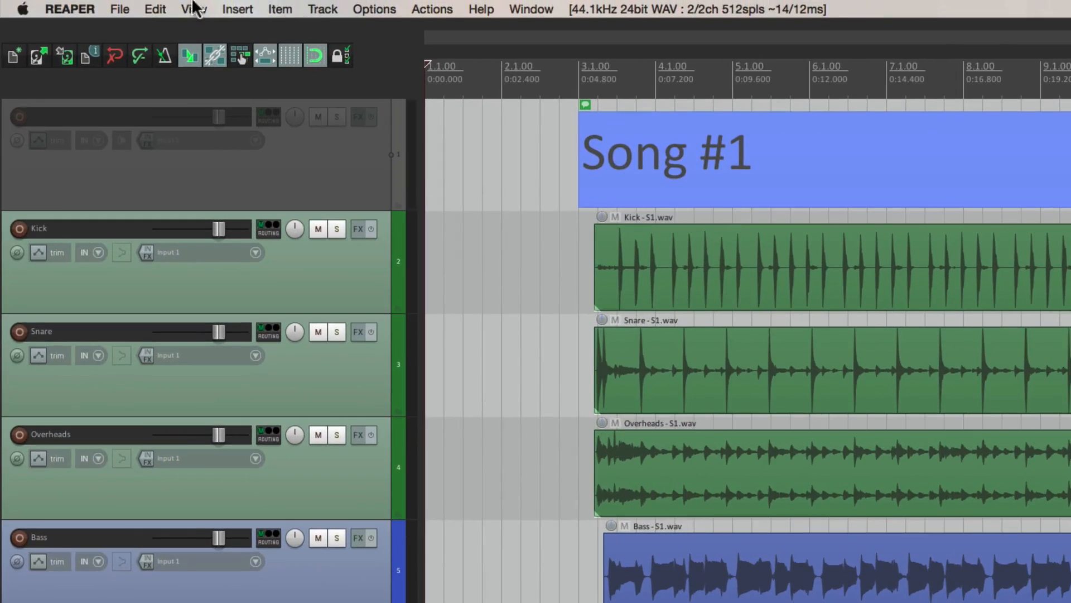
Open the Song #1 project settings and begin typing the media save path.
{"action": "left_click", "coordinate": [119, 9]}
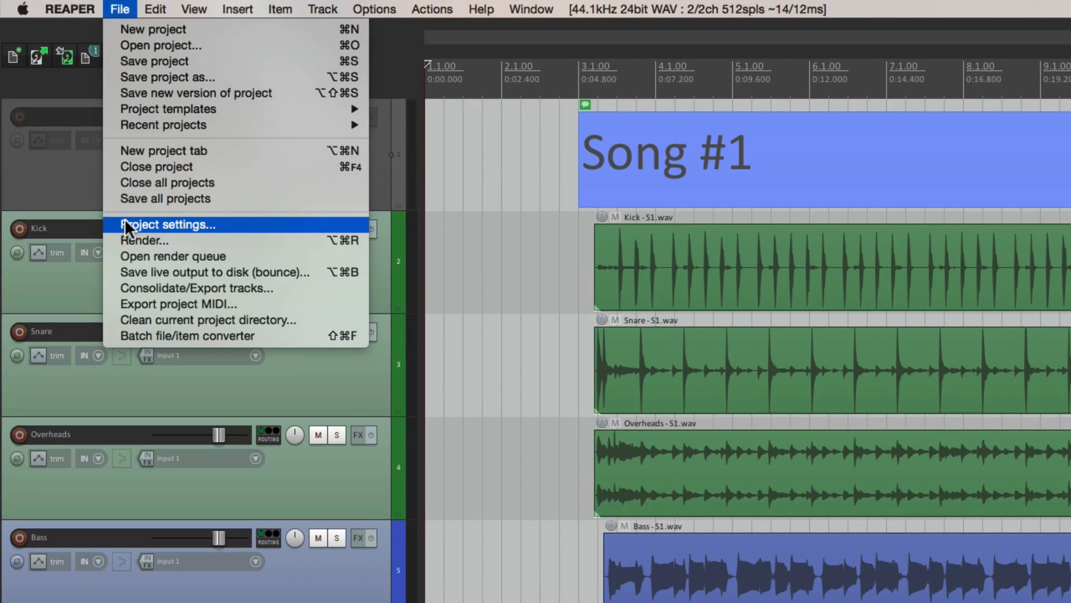
{"action": "left_click", "coordinate": [167, 224]}
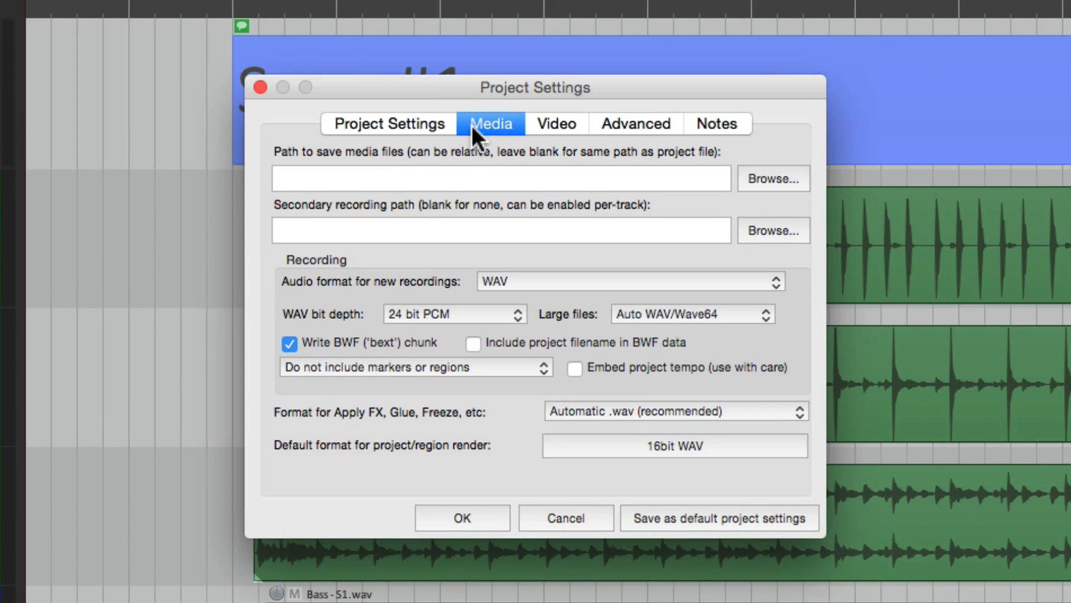
{"action": "mouse_move", "coordinate": [418, 186]}
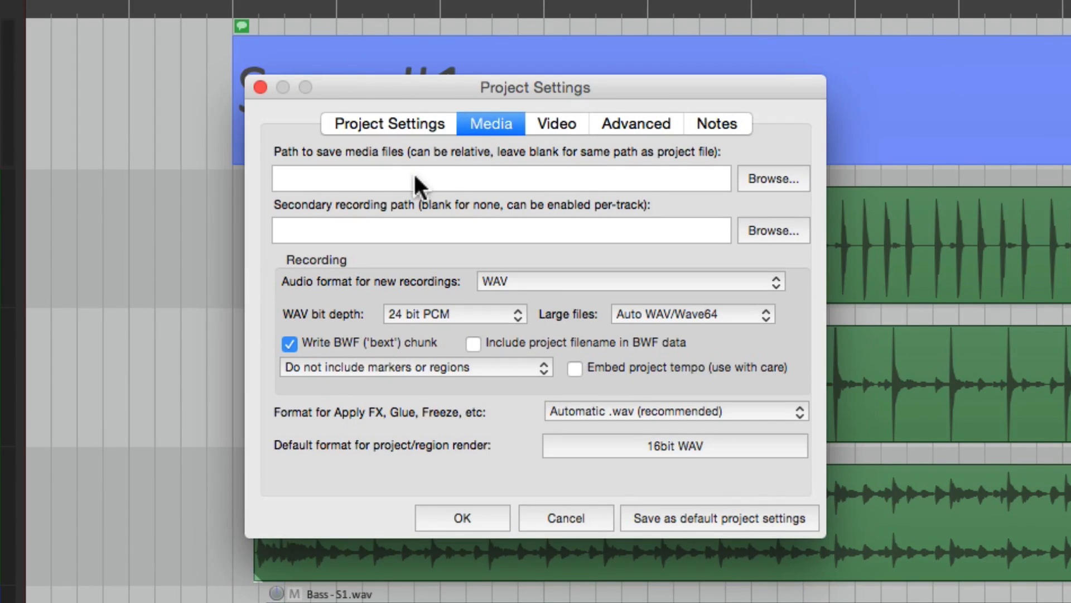
{"action": "left_click", "coordinate": [417, 179]}
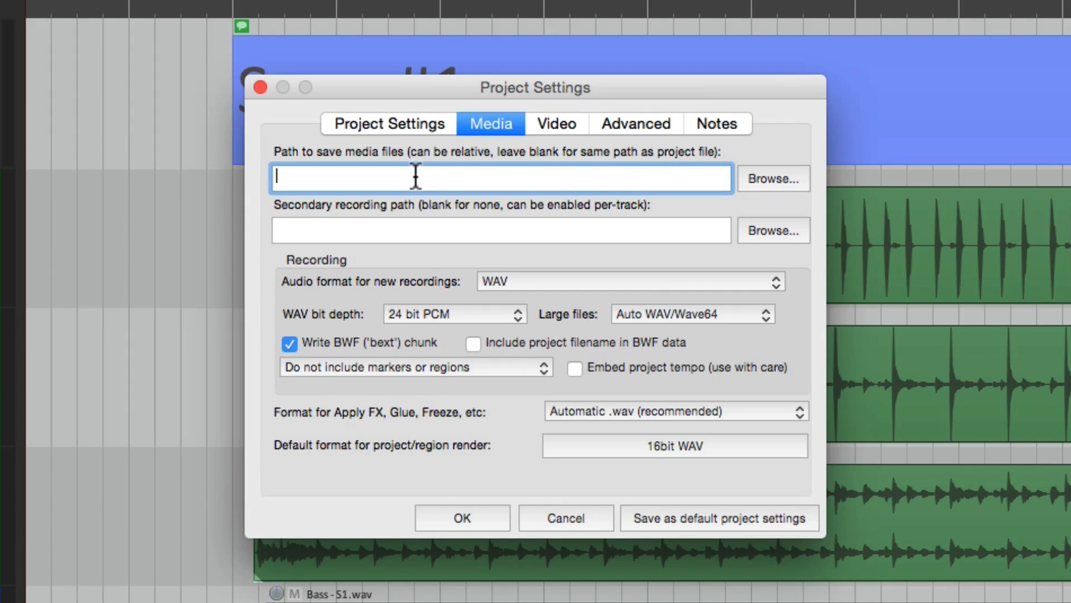
{"action": "type", "text": "A"}
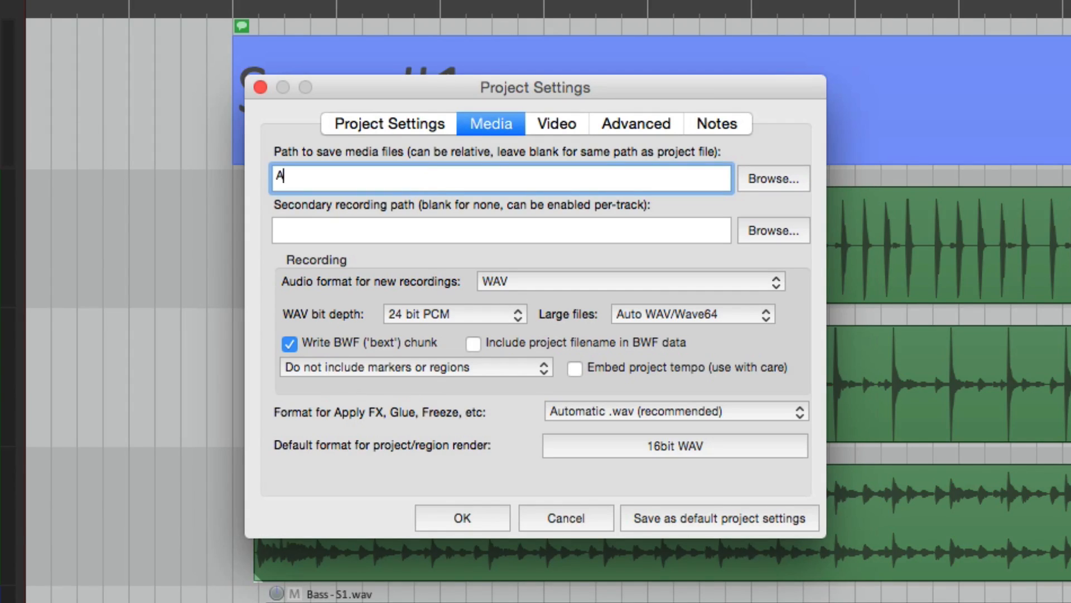
Confirm the 'Audio Files' media path and save as 'Song 1' in its own subfolder with media copied.
{"action": "type", "text": "Audio Files"}
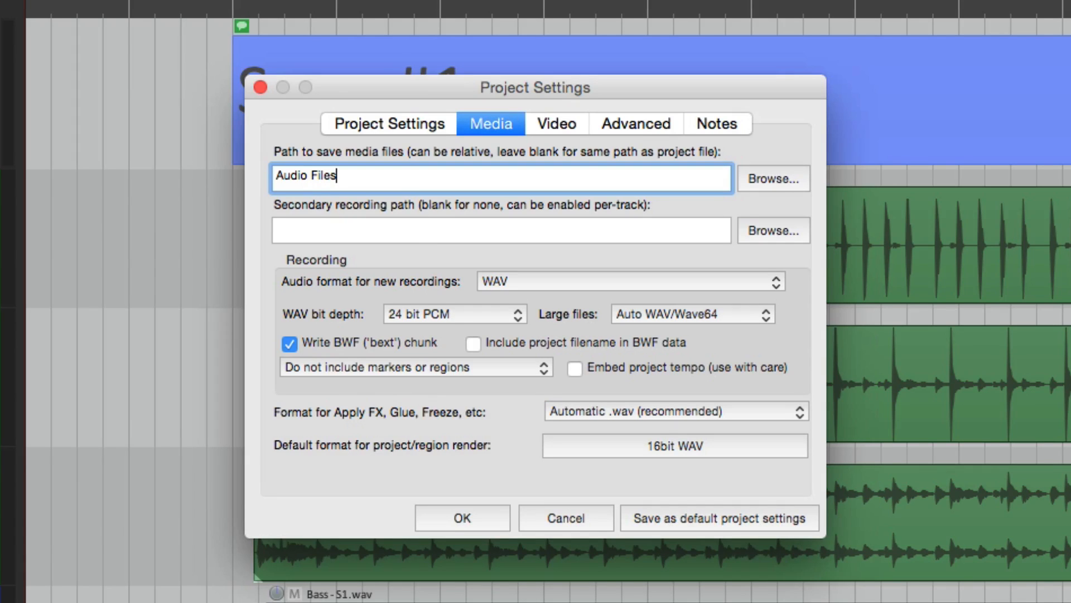
{"action": "left_click", "coordinate": [461, 517]}
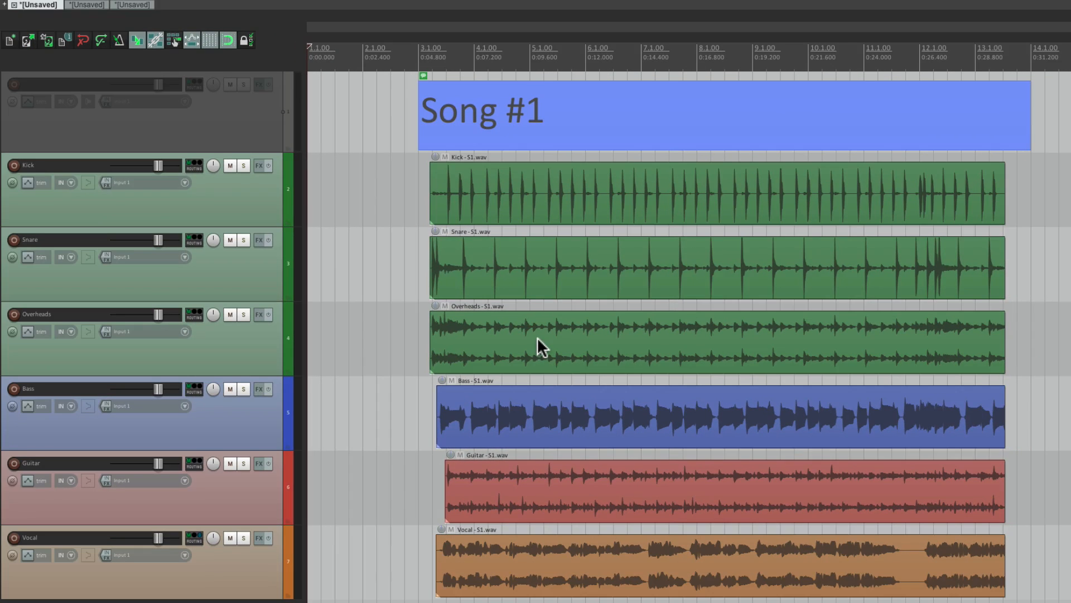
{"action": "left_click", "coordinate": [118, 9]}
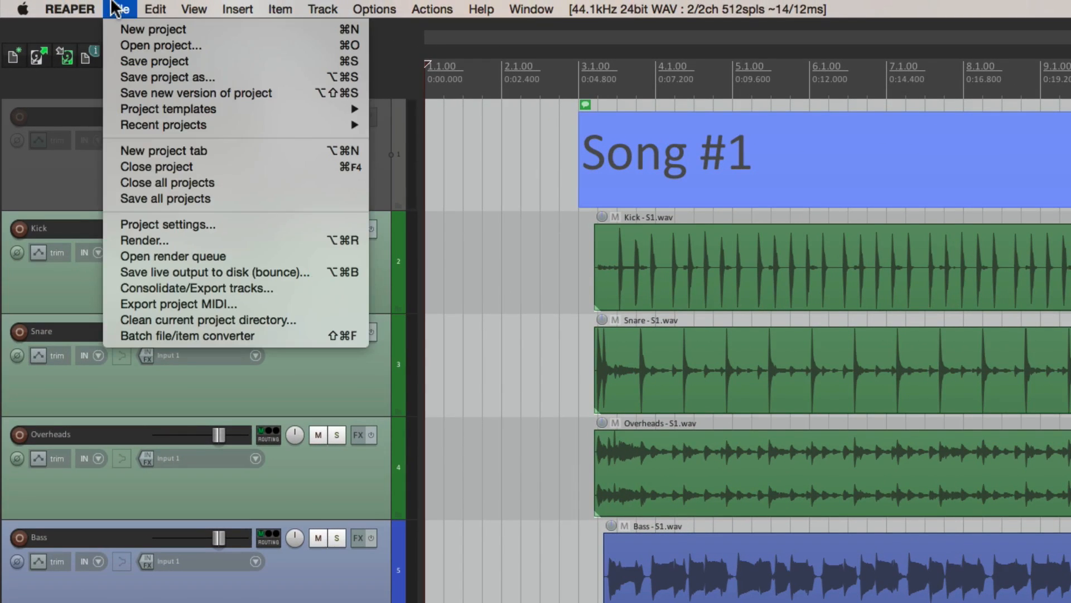
{"action": "mouse_move", "coordinate": [168, 77]}
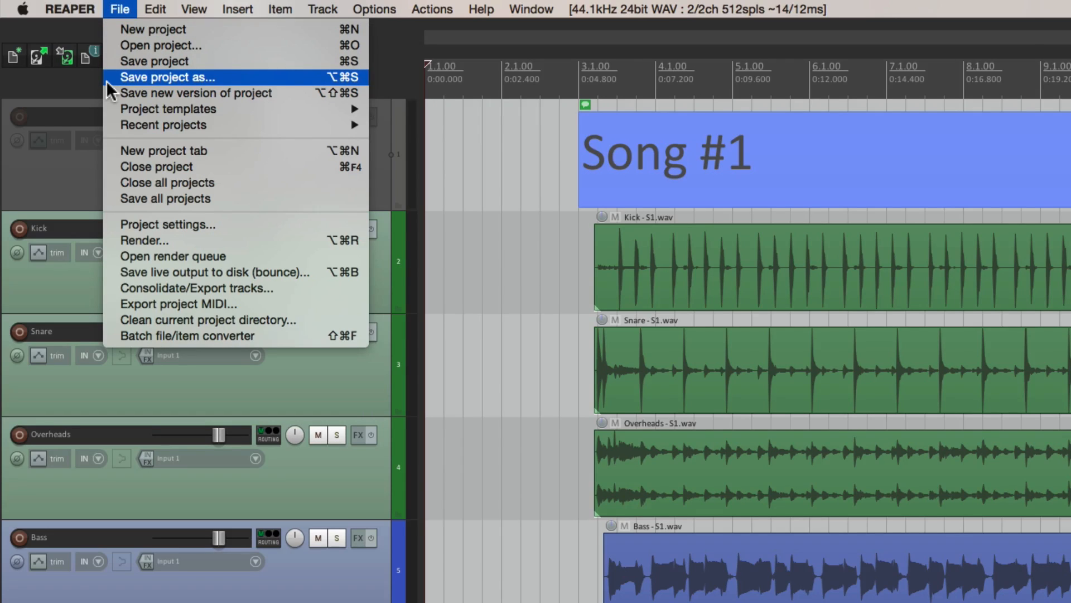
{"action": "left_click", "coordinate": [167, 77]}
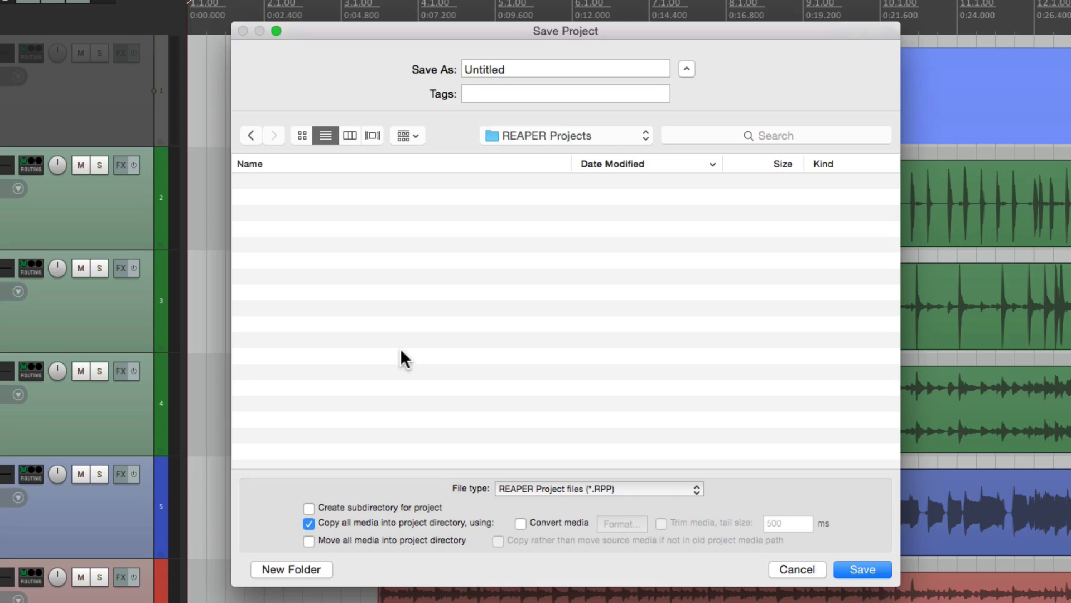
{"action": "mouse_move", "coordinate": [562, 152]}
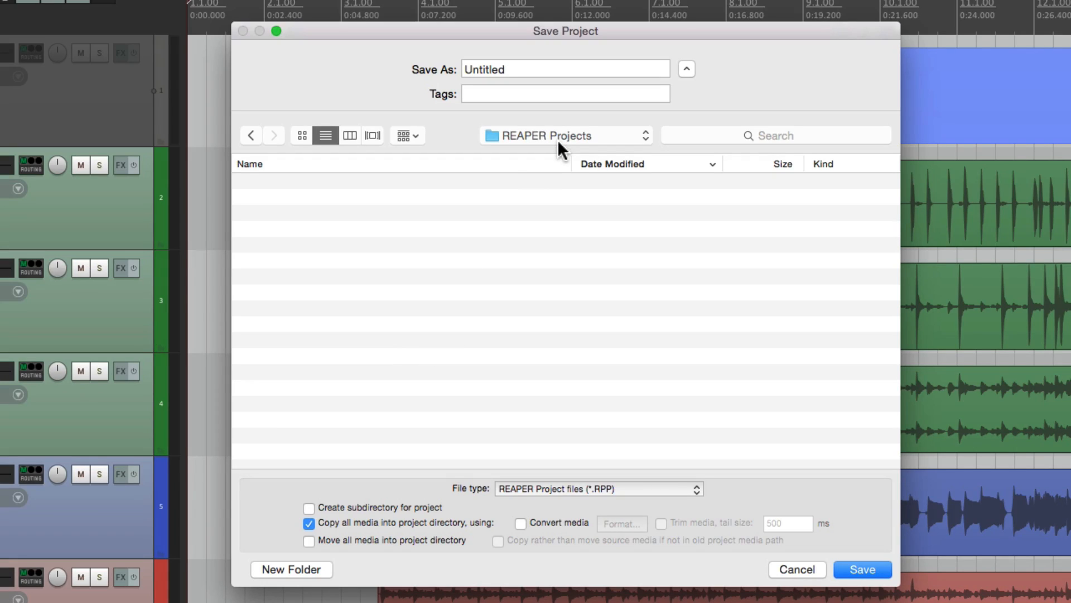
{"action": "left_click", "coordinate": [560, 68]}
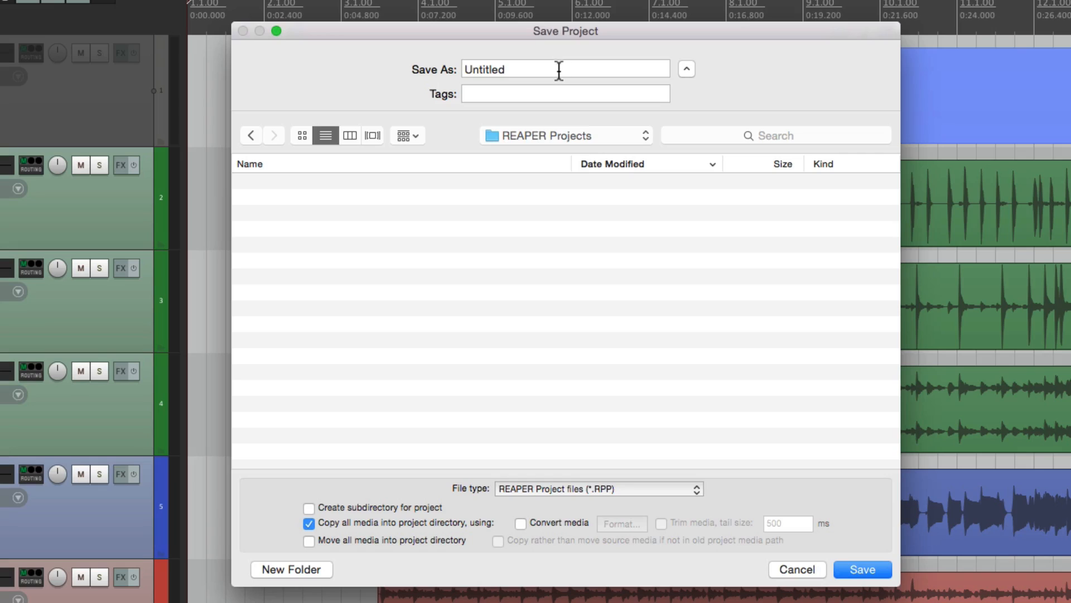
{"action": "type", "text": "Song 1"}
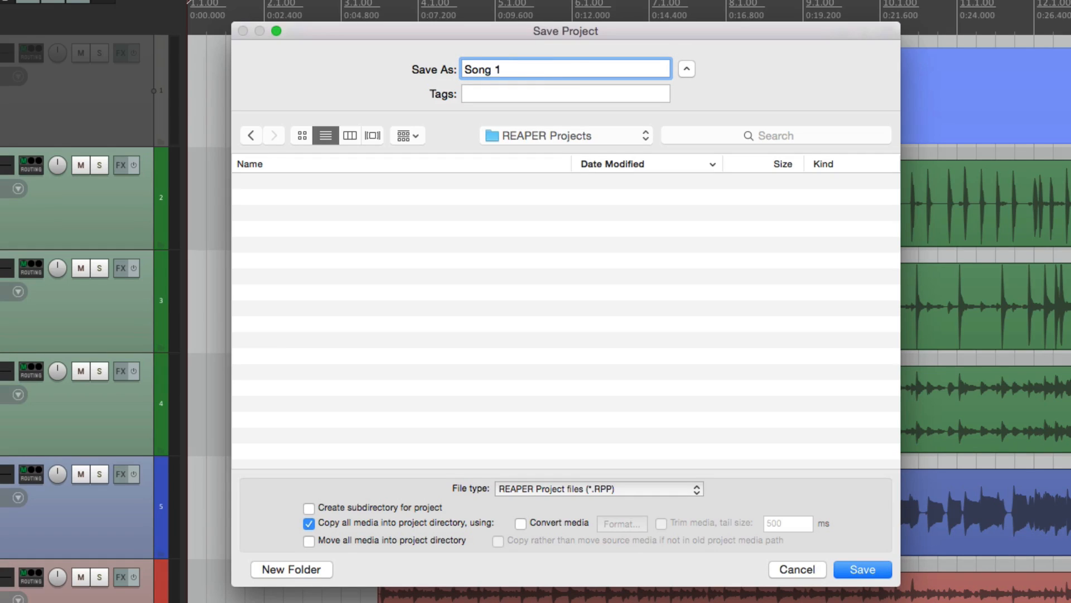
{"action": "mouse_move", "coordinate": [483, 335]}
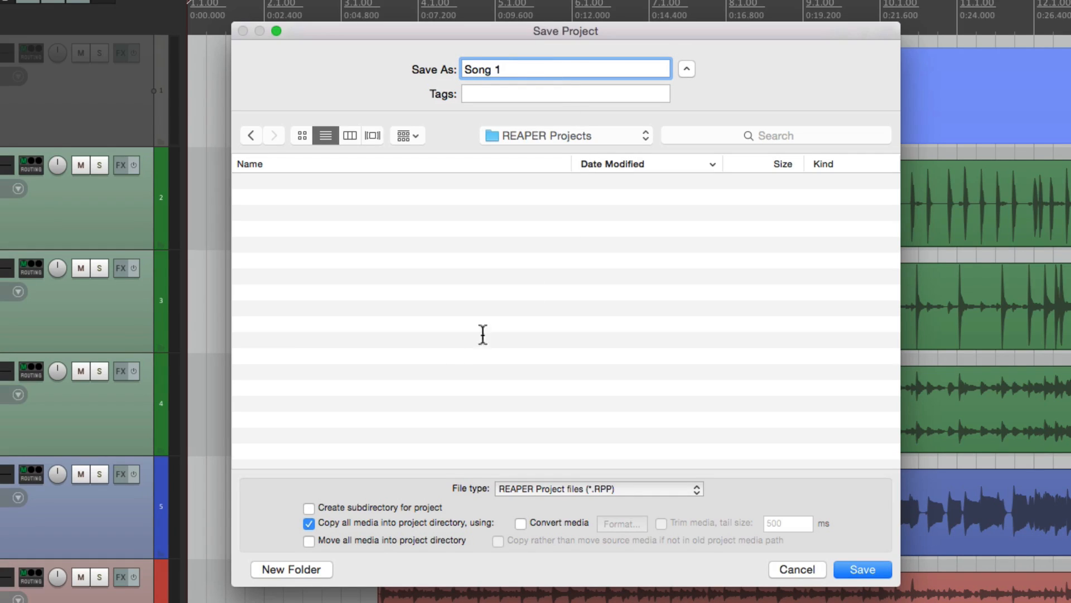
{"action": "left_click", "coordinate": [308, 508]}
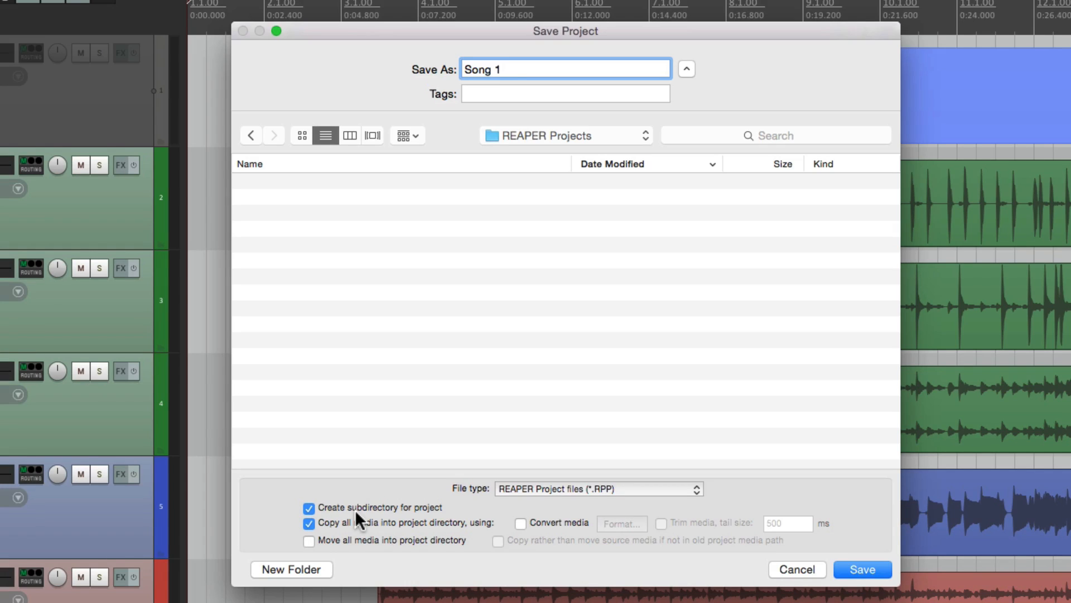
{"action": "left_click", "coordinate": [565, 68]}
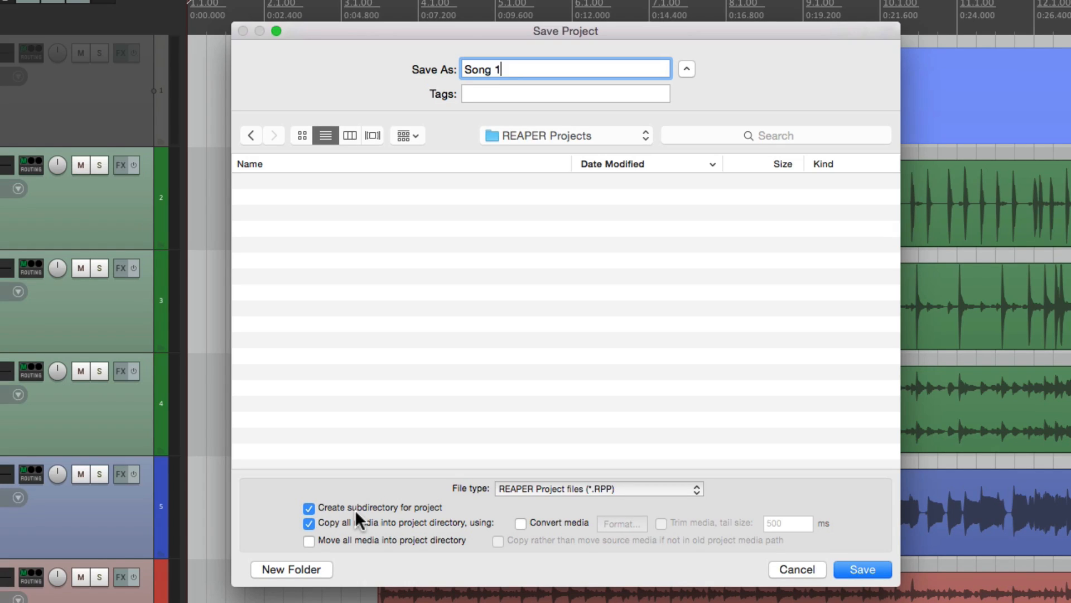
{"action": "mouse_move", "coordinate": [335, 533]}
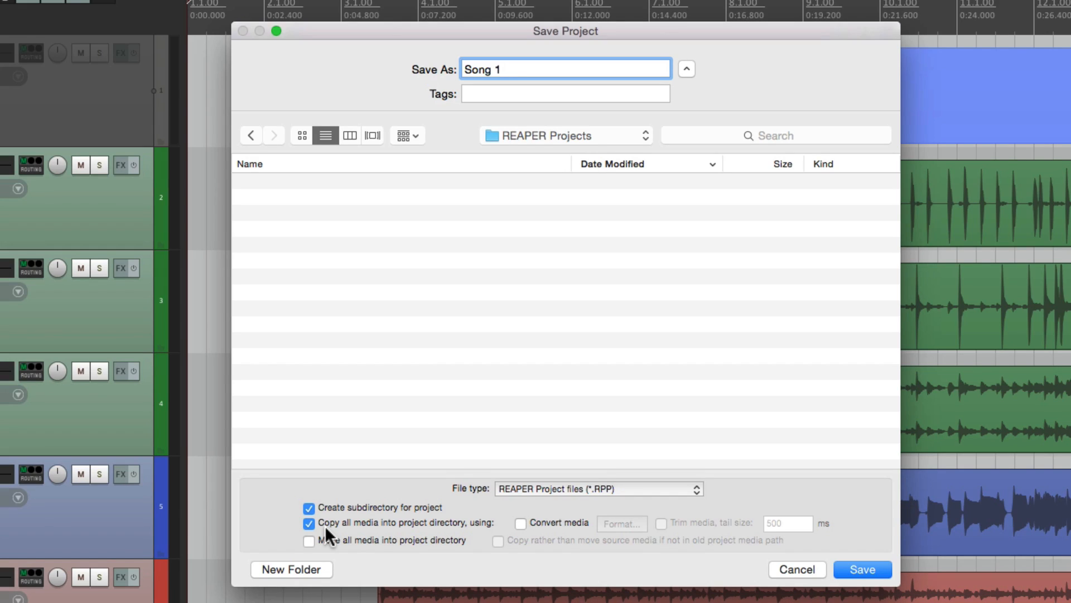
{"action": "left_click", "coordinate": [565, 68]}
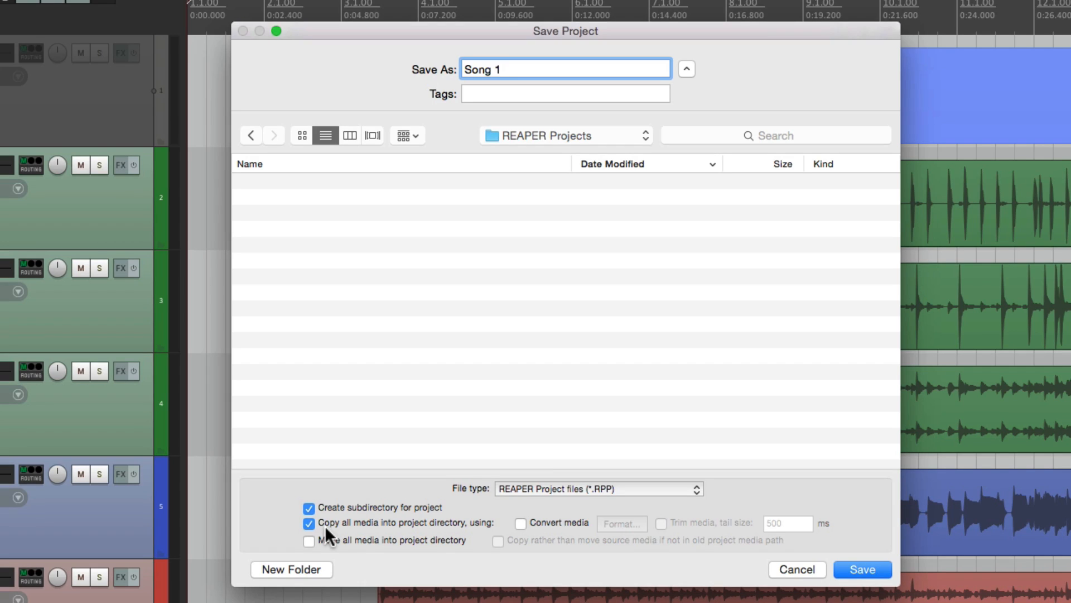
{"action": "left_click", "coordinate": [861, 569]}
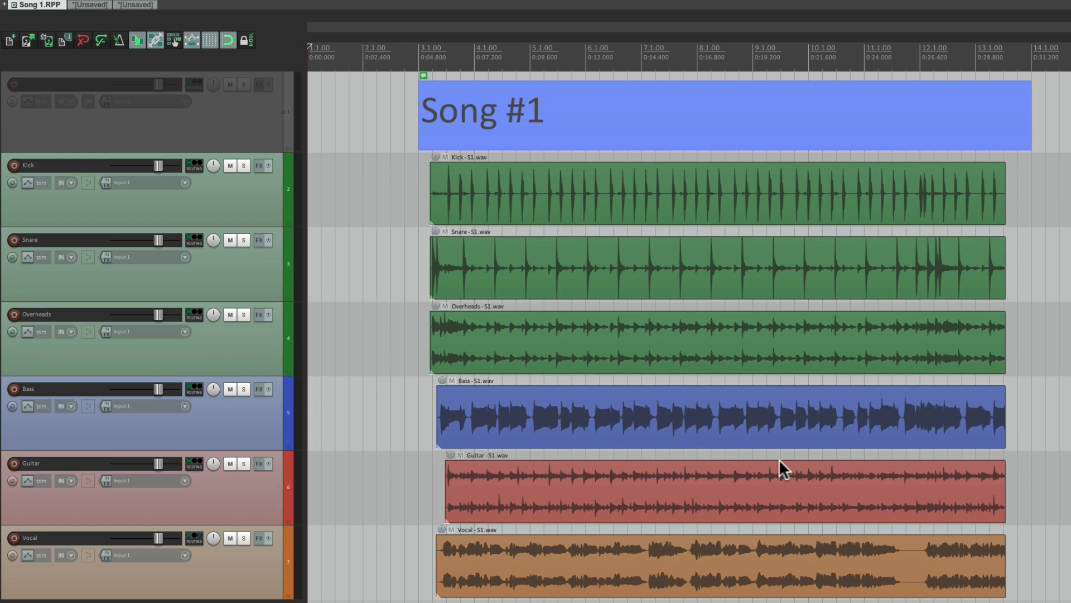
{"action": "mouse_move", "coordinate": [413, 87]}
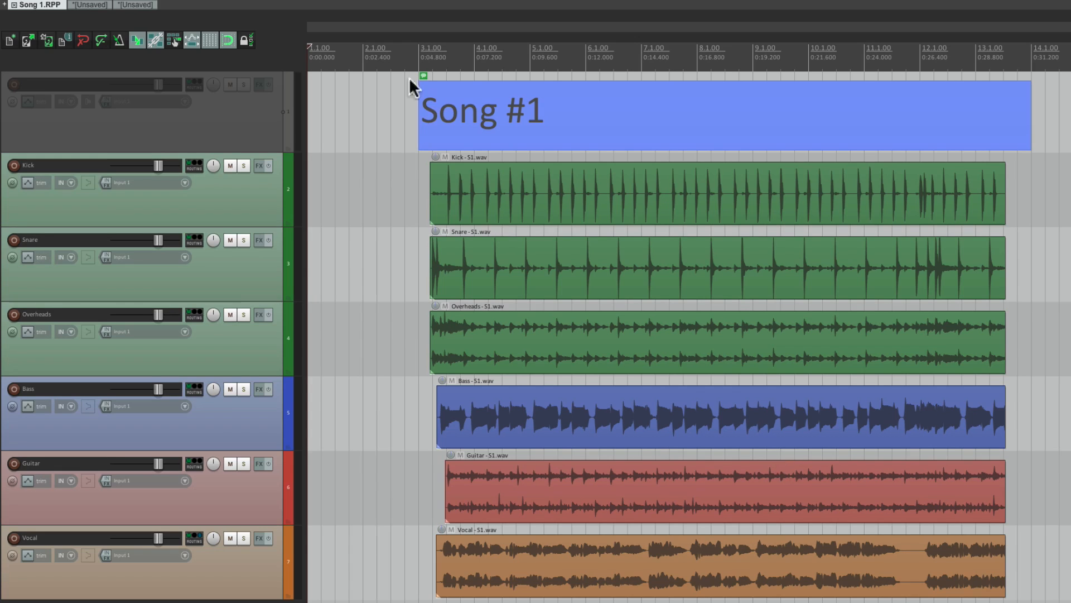
Switch to the Song #2 project and set its media path to 'Audio'.
{"action": "left_click", "coordinate": [119, 6]}
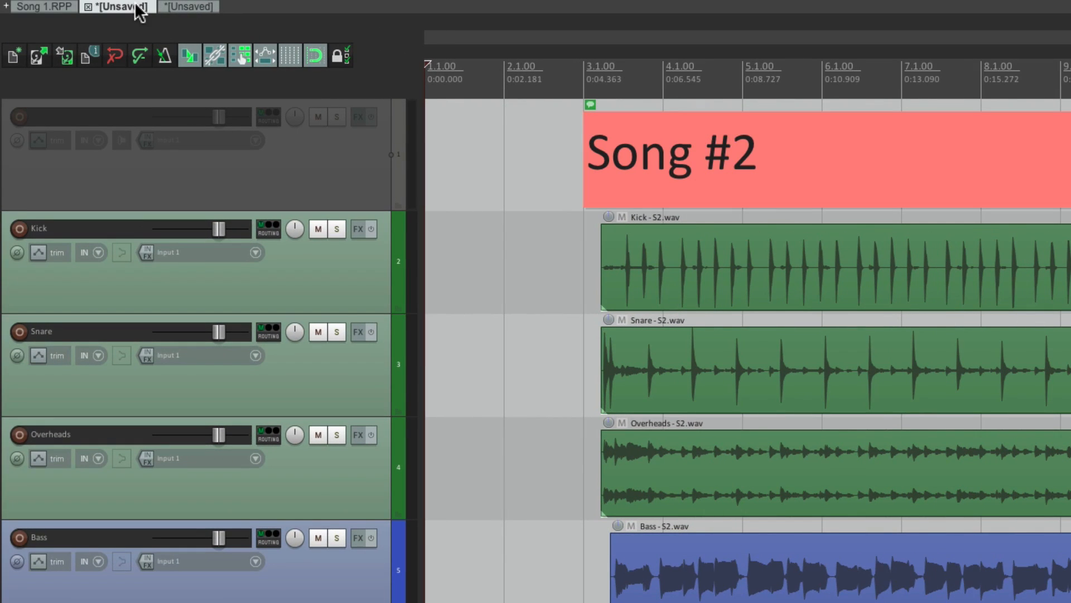
{"action": "left_click", "coordinate": [120, 8]}
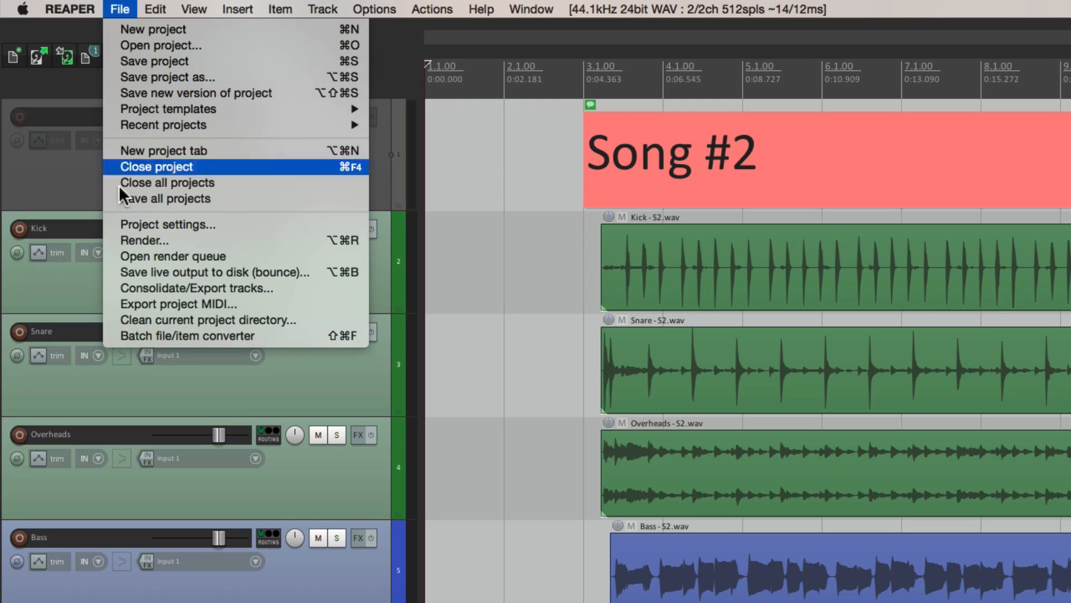
{"action": "left_click", "coordinate": [167, 224]}
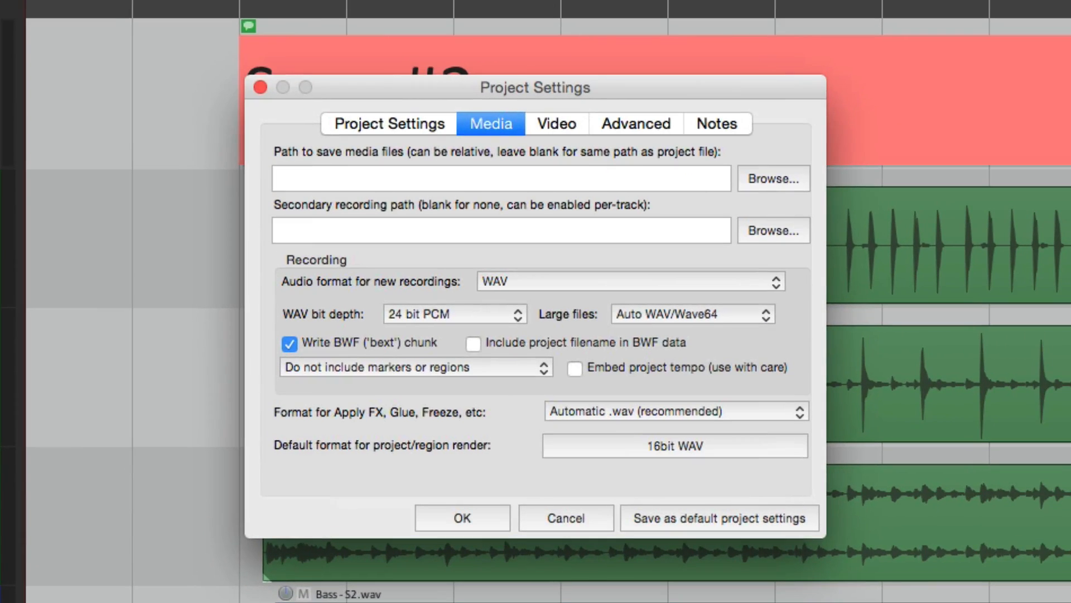
{"action": "type", "text": "Audio"}
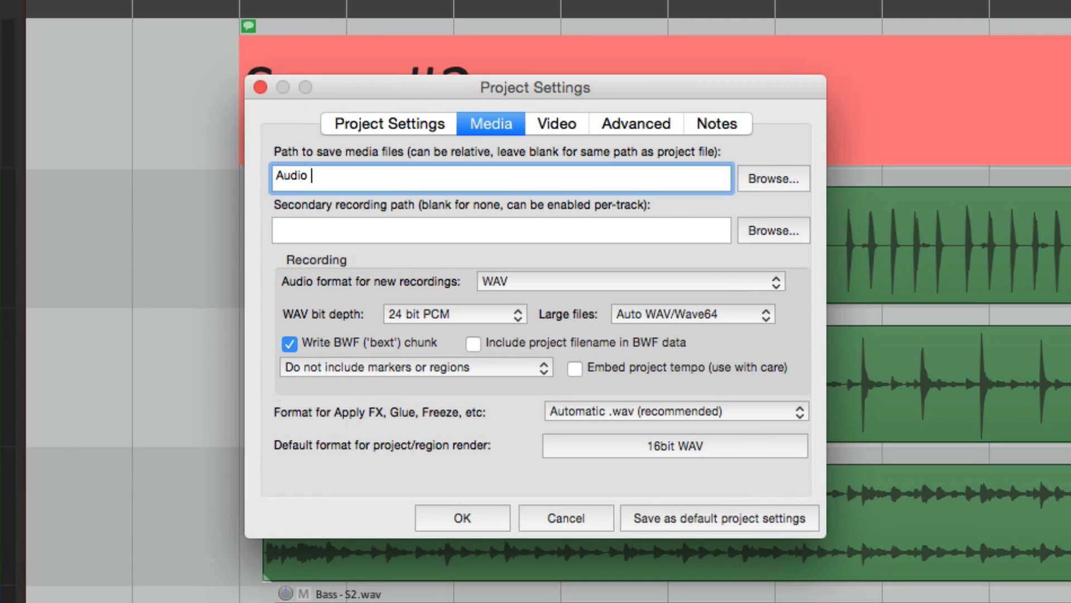
{"action": "left_click", "coordinate": [461, 517]}
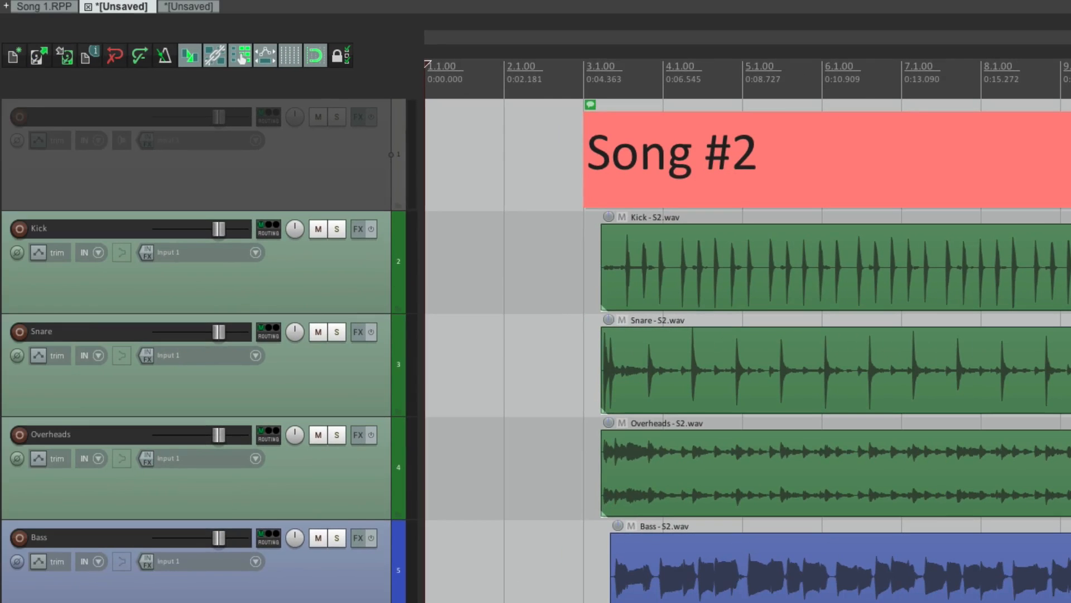
Save the project as 'Song 2' with subdirectory and copy-media options.
{"action": "left_click", "coordinate": [119, 9]}
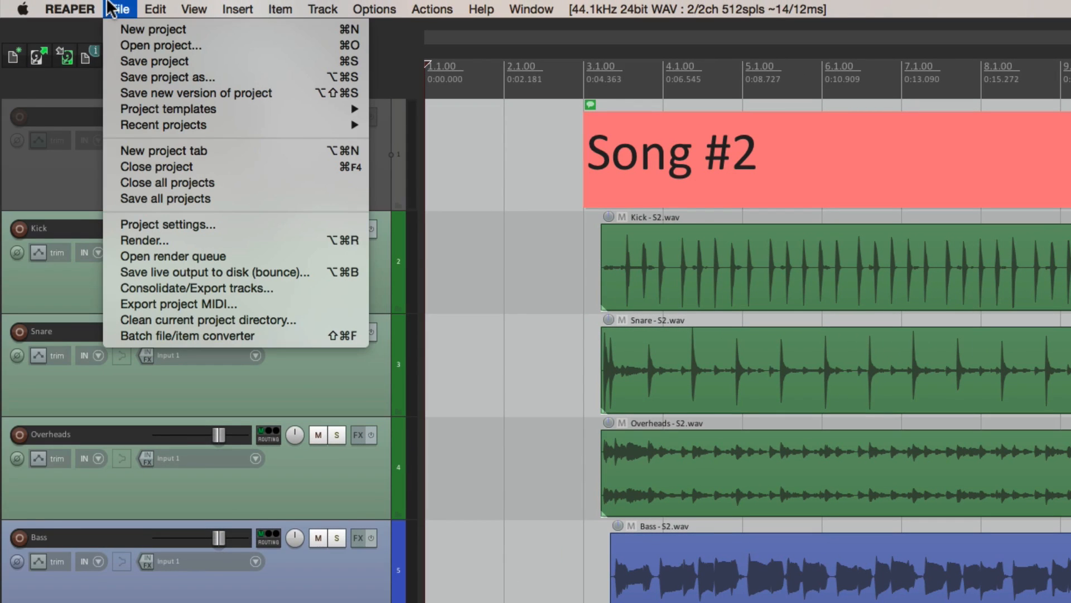
{"action": "left_click", "coordinate": [154, 61]}
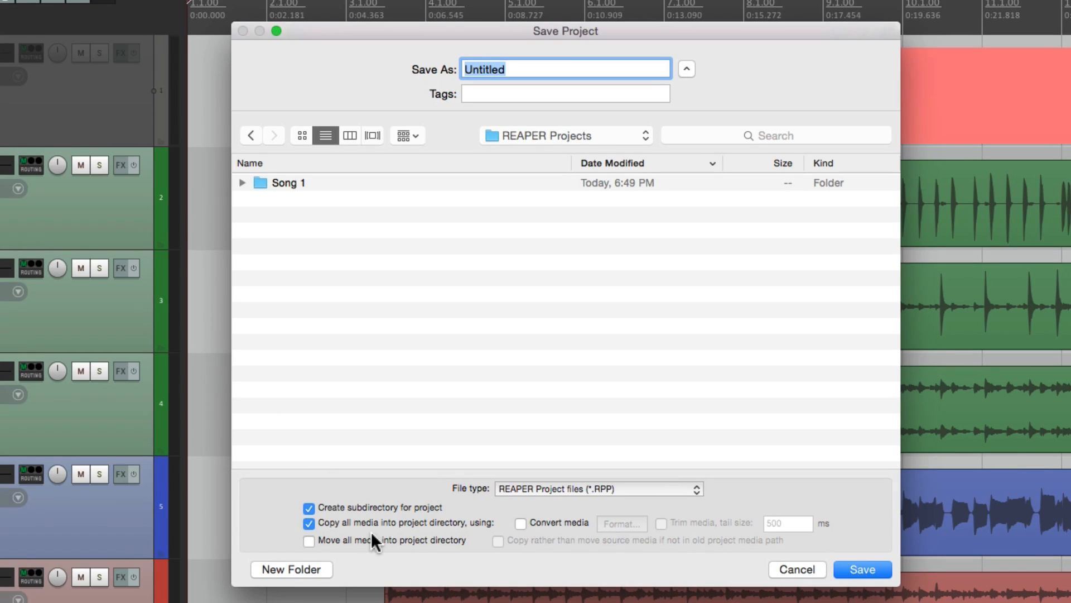
{"action": "mouse_move", "coordinate": [565, 67]}
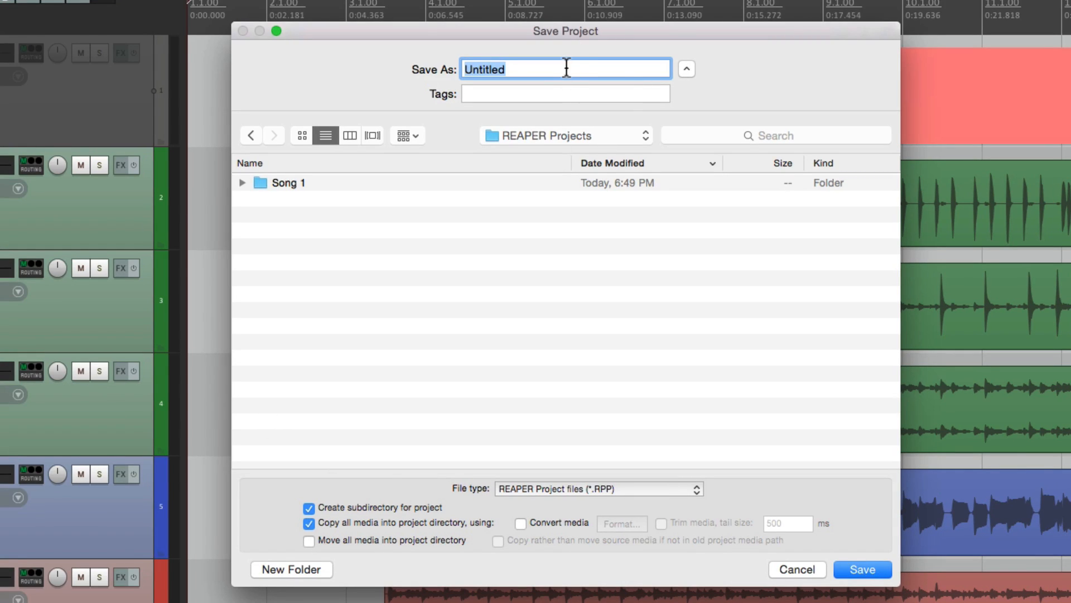
{"action": "left_click", "coordinate": [862, 569]}
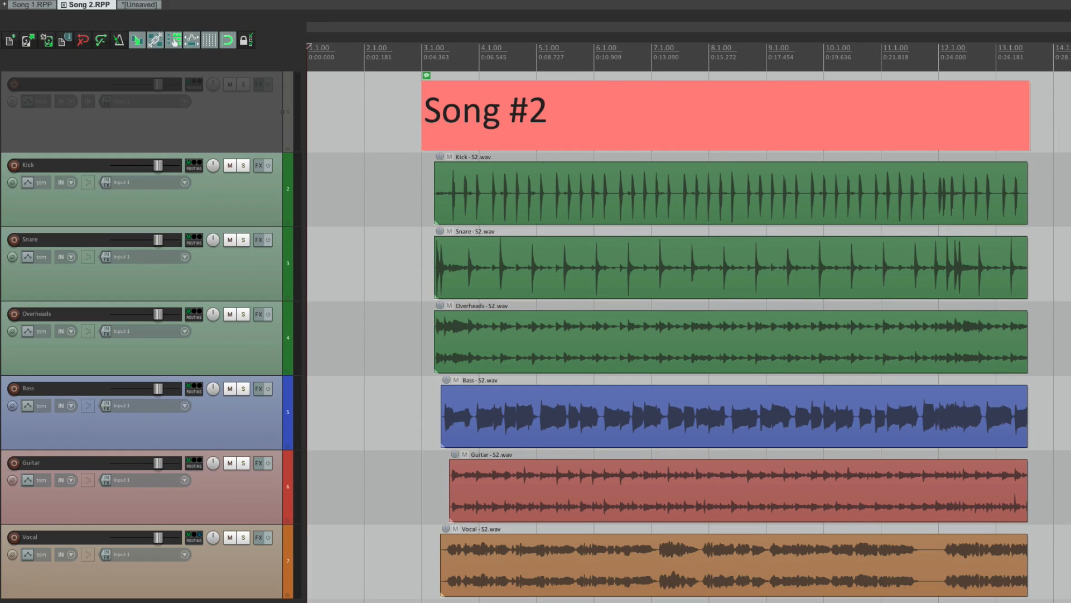
In the Song #3 project tab, set the project media path to 'Audio Files'.
{"action": "left_click", "coordinate": [185, 6]}
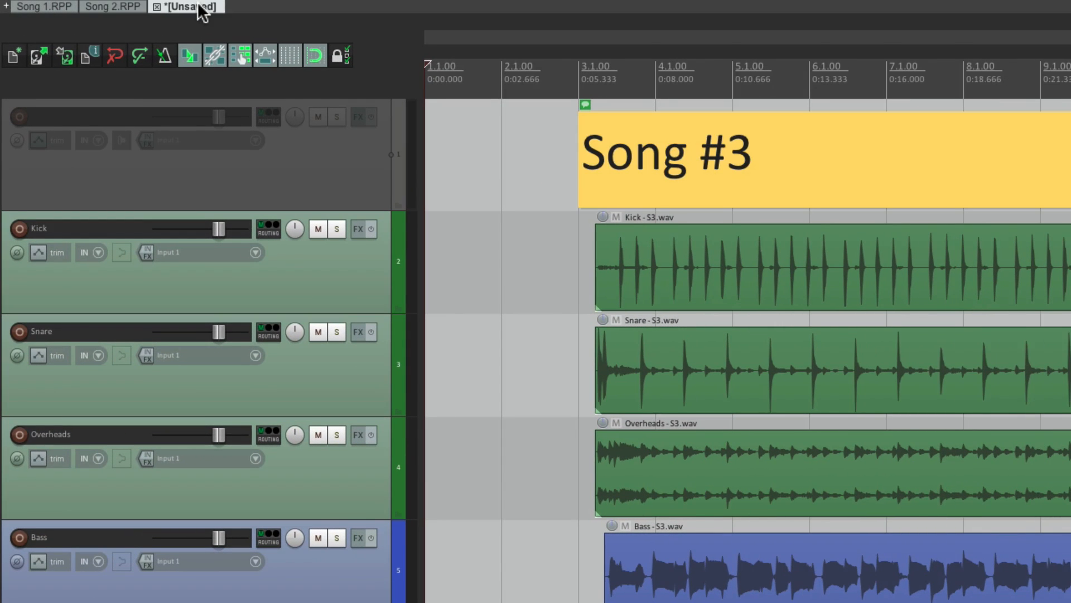
{"action": "left_click", "coordinate": [119, 9]}
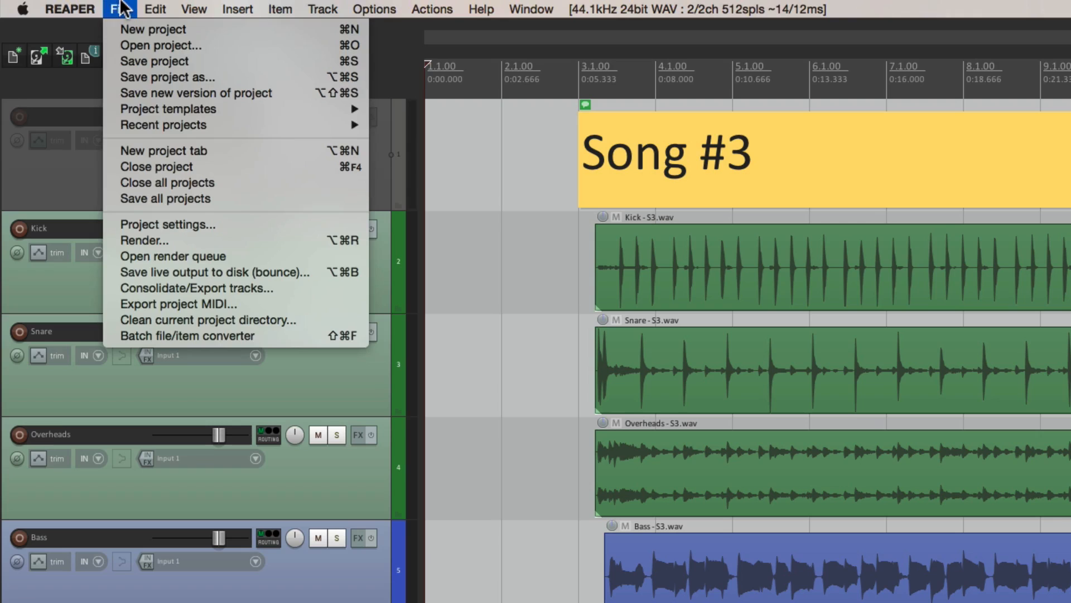
{"action": "left_click", "coordinate": [168, 224]}
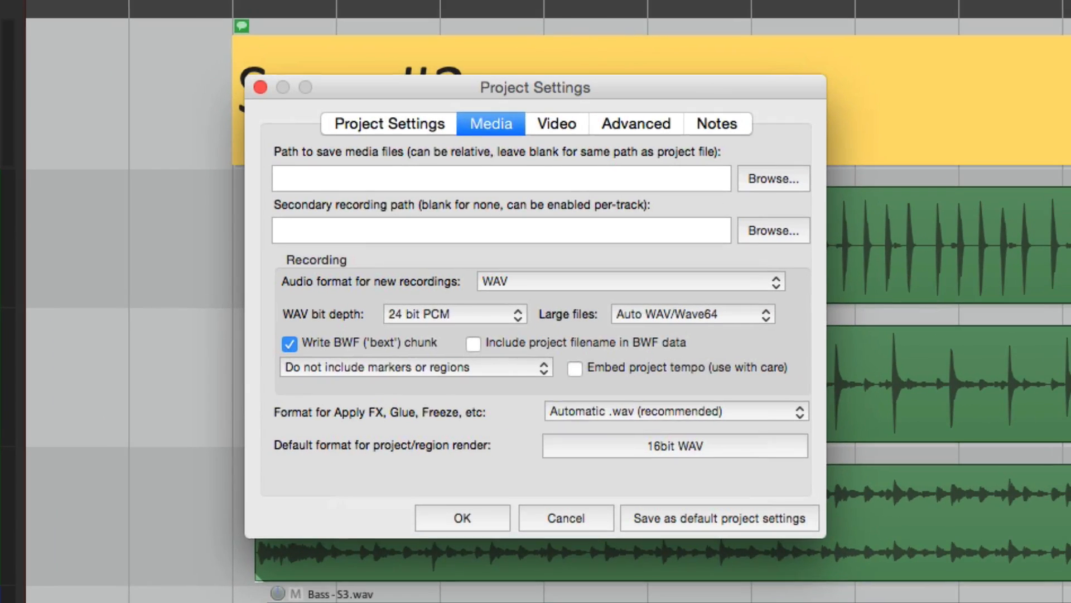
{"action": "type", "text": "Audio Fil"}
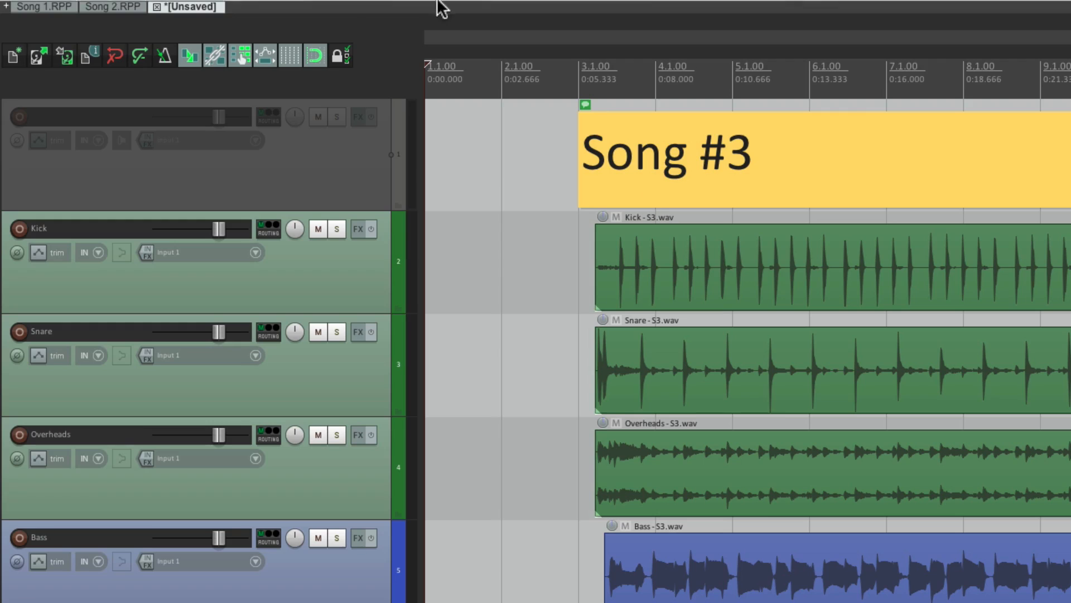
Save the Song #3 project as 'Song 3' in its own subfolder, copying the media.
{"action": "left_click", "coordinate": [119, 9]}
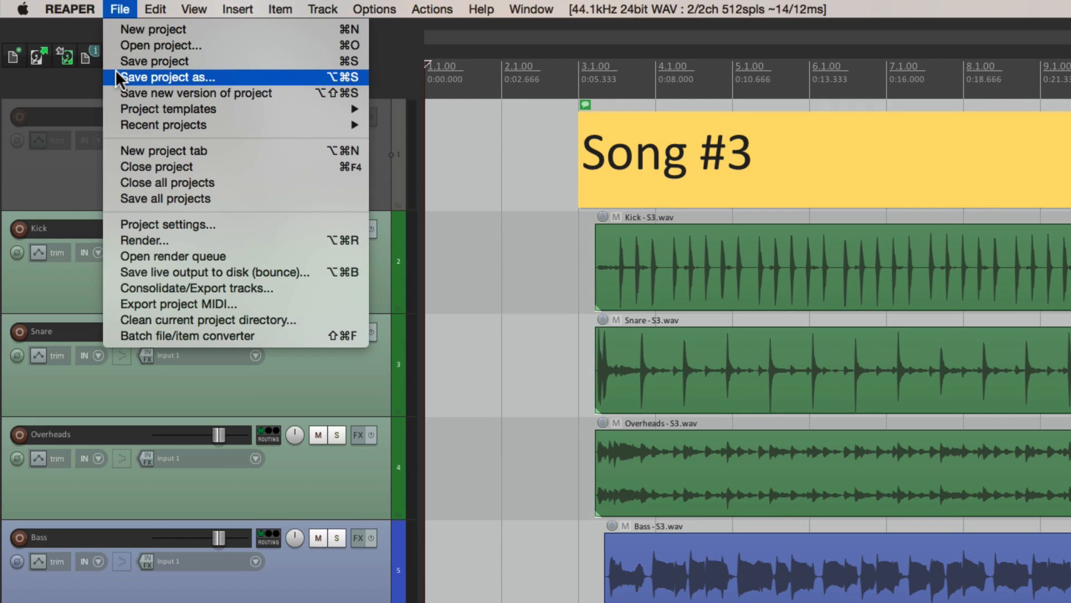
{"action": "left_click", "coordinate": [169, 77]}
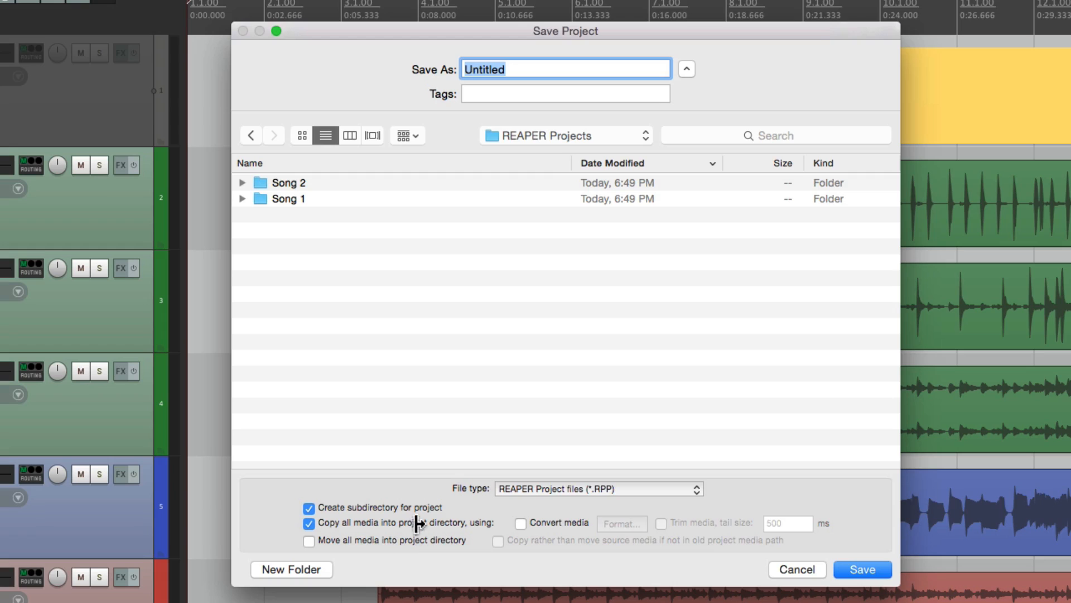
{"action": "type", "text": "Son"}
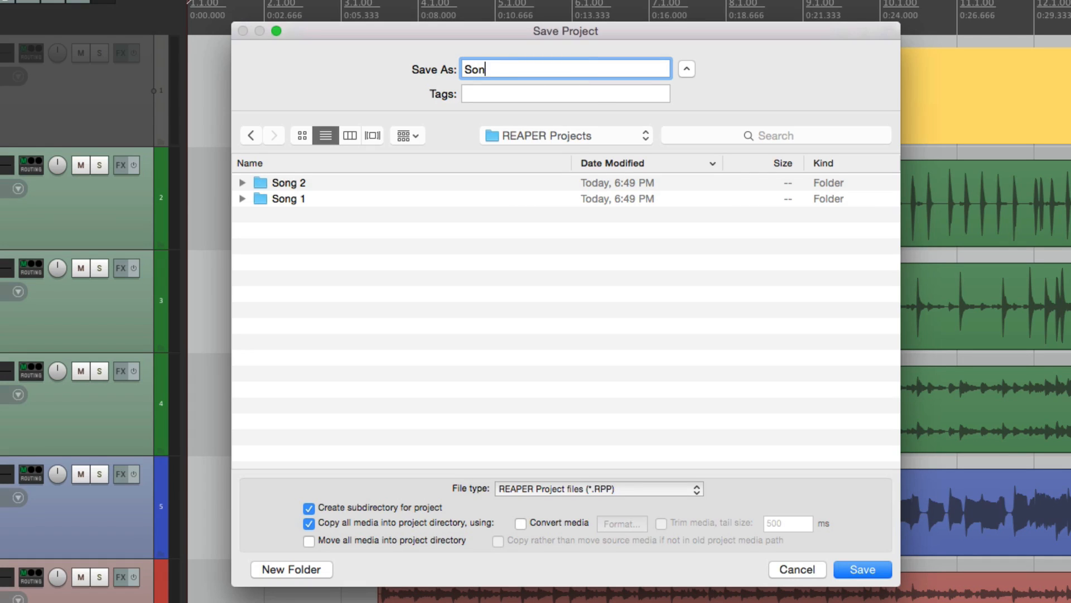
{"action": "left_click", "coordinate": [862, 569]}
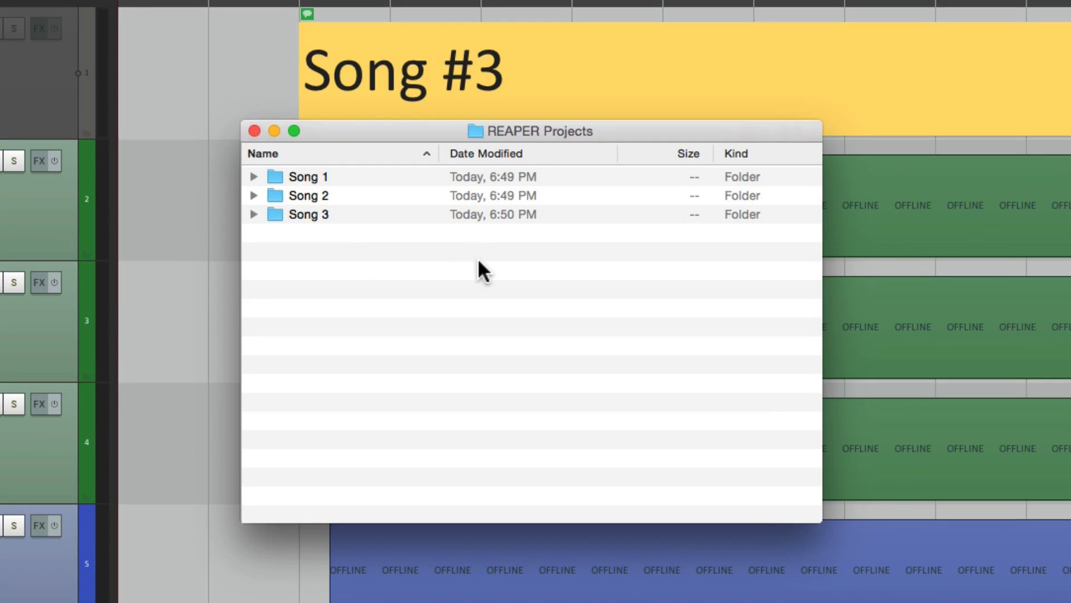
{"action": "mouse_move", "coordinate": [362, 239]}
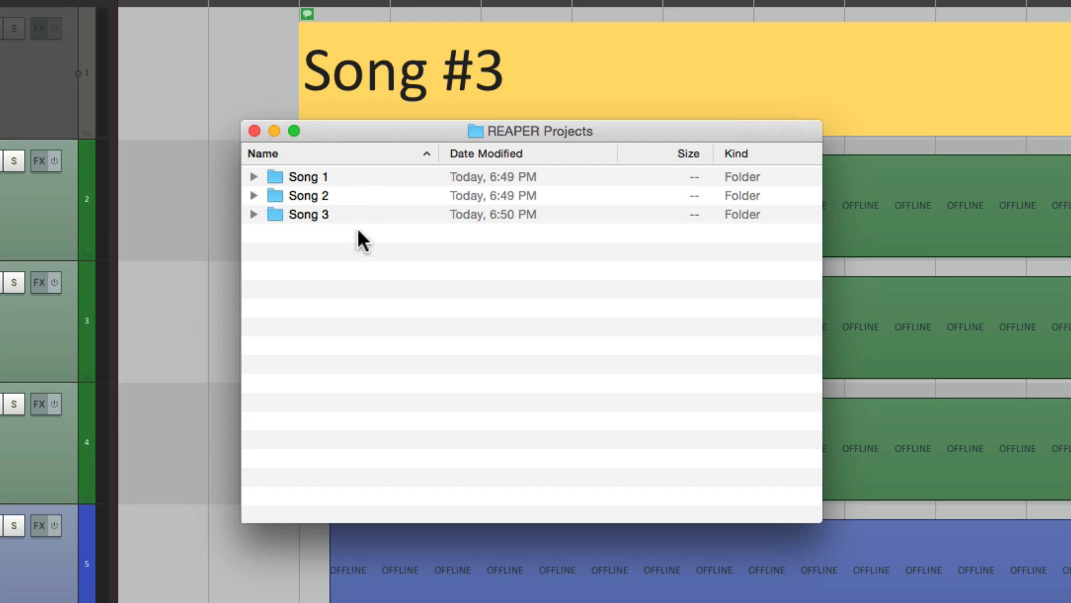
{"action": "mouse_move", "coordinate": [325, 198]}
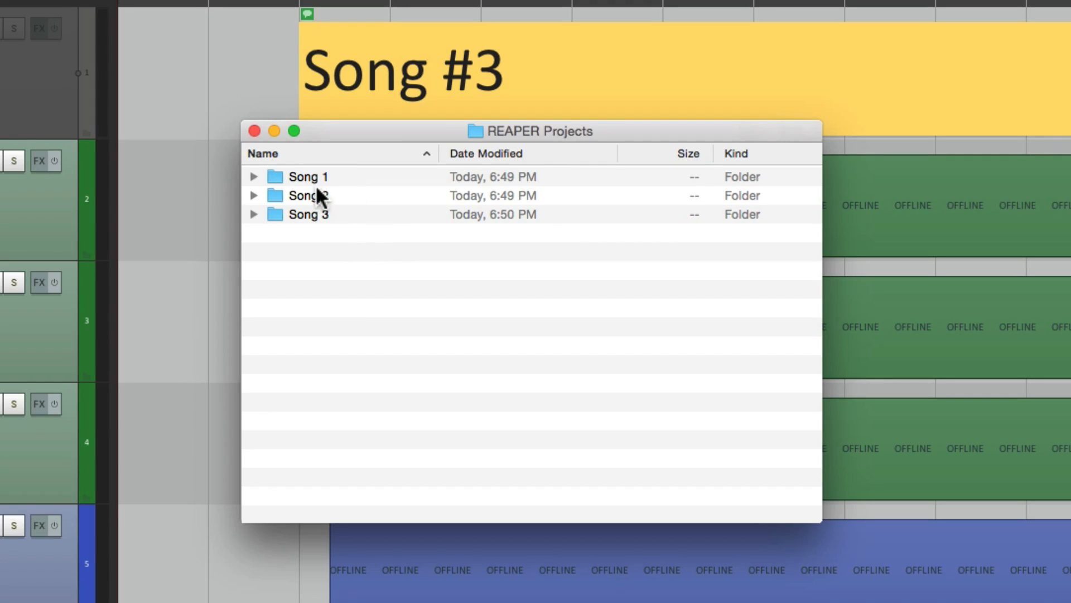
Check that the Song 1 folder holds Song 1.RPP and an Audio Files folder.
{"action": "double_click", "coordinate": [308, 176]}
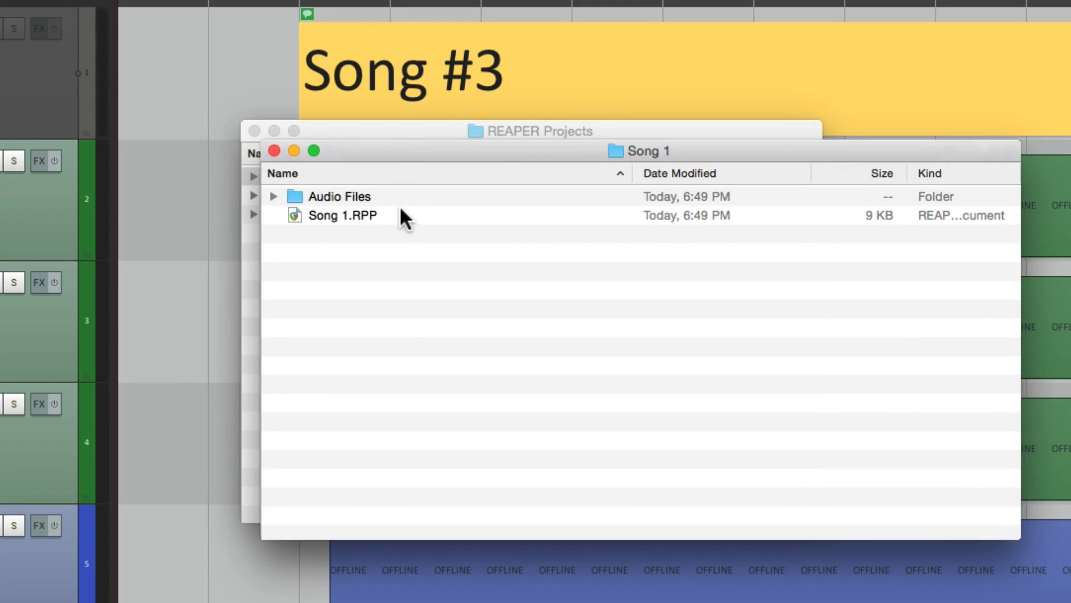
{"action": "left_click", "coordinate": [342, 216]}
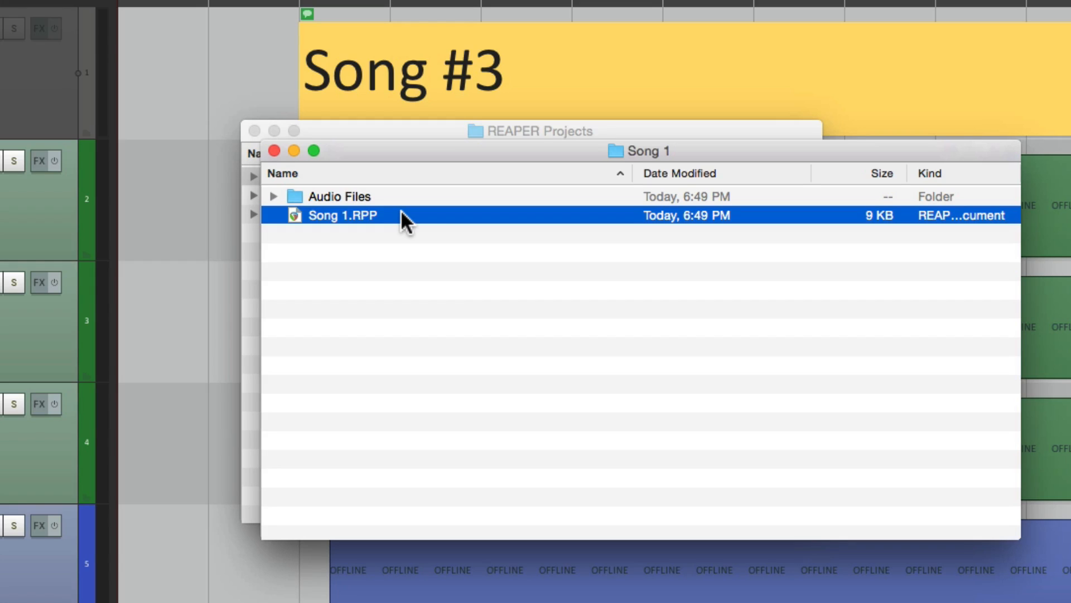
{"action": "left_click", "coordinate": [339, 196]}
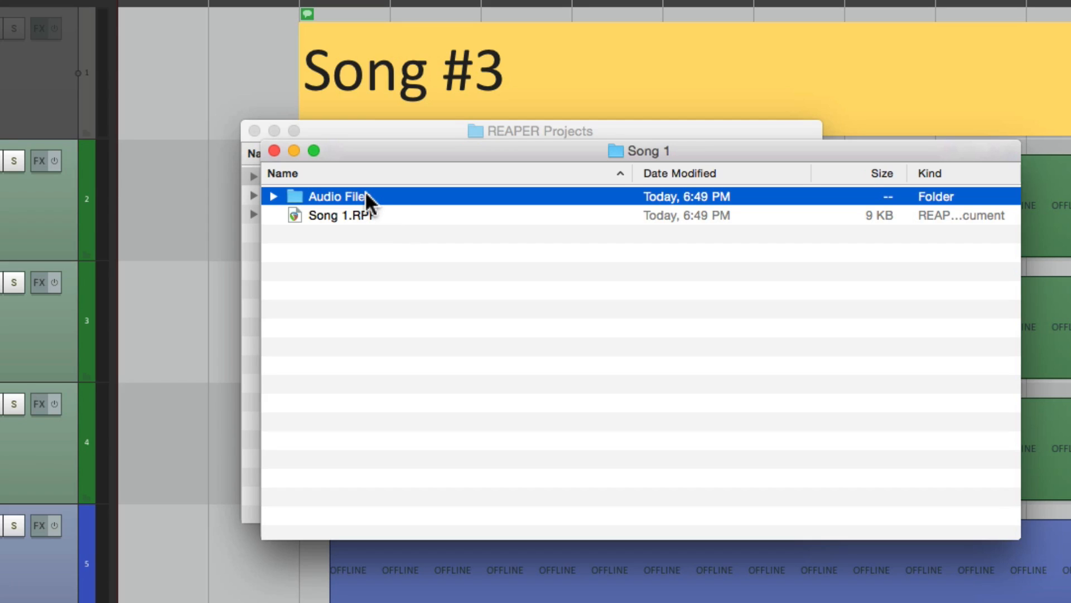
{"action": "double_click", "coordinate": [335, 195]}
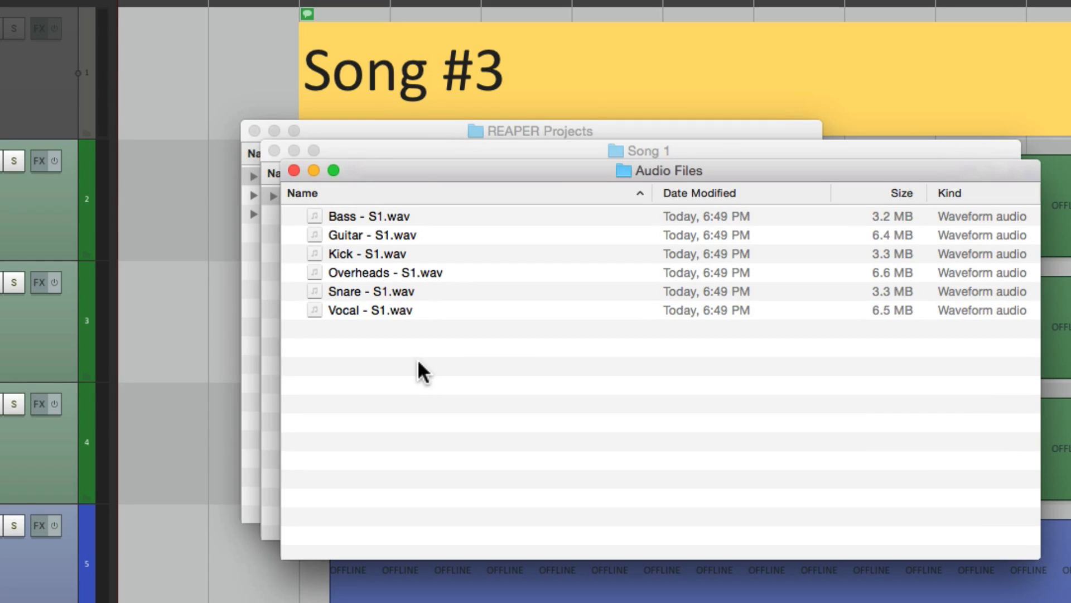
{"action": "mouse_move", "coordinate": [366, 232]}
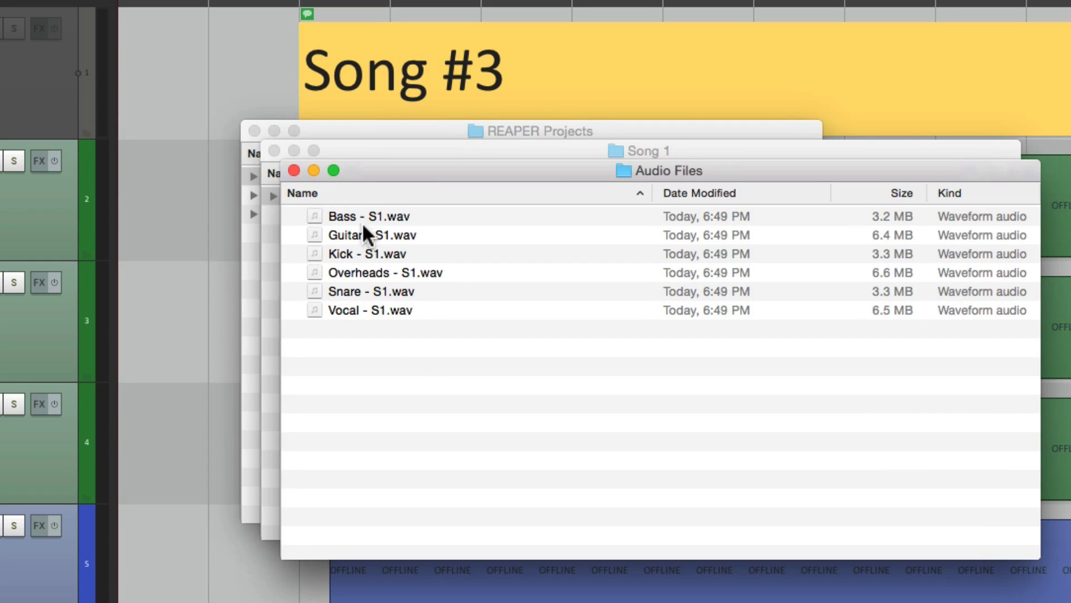
{"action": "mouse_move", "coordinate": [405, 344]}
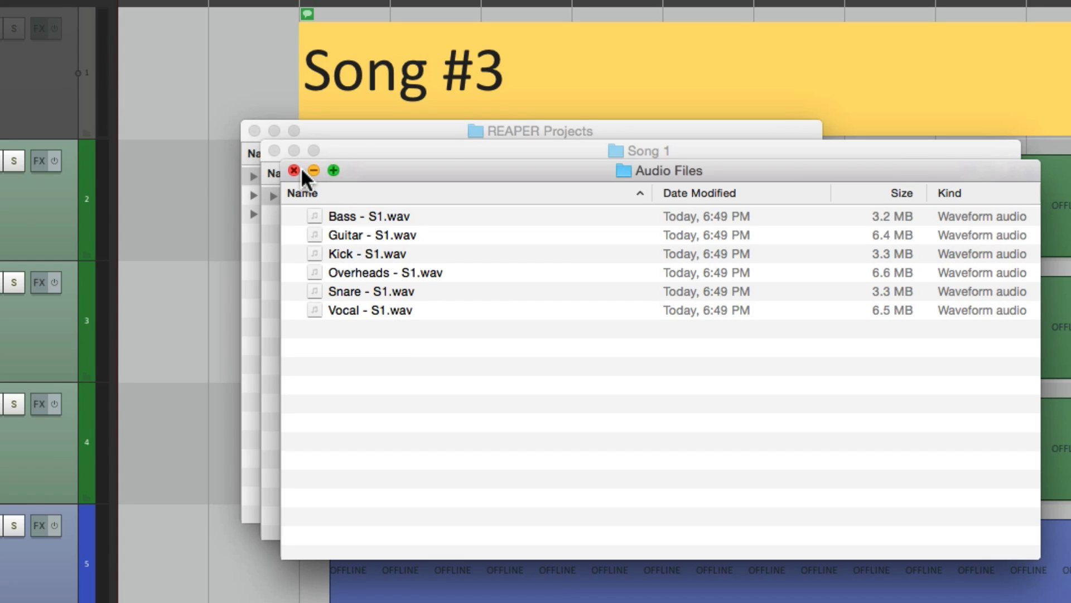
{"action": "left_click", "coordinate": [292, 171]}
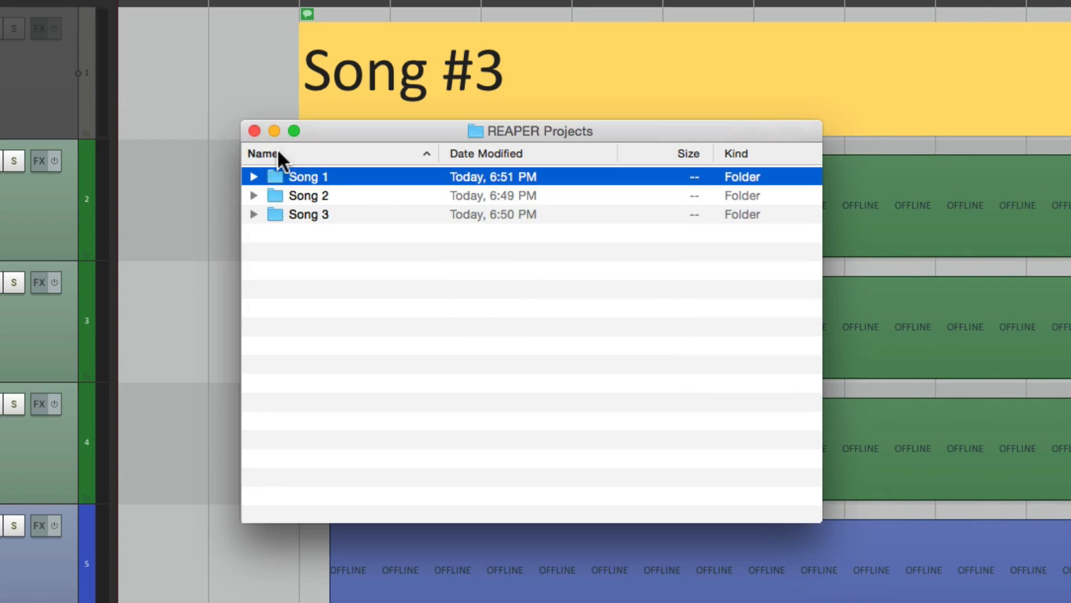
Check the Audio Files folders in Song 2 and in Song 3, which lists six S3 wav files.
{"action": "double_click", "coordinate": [308, 195]}
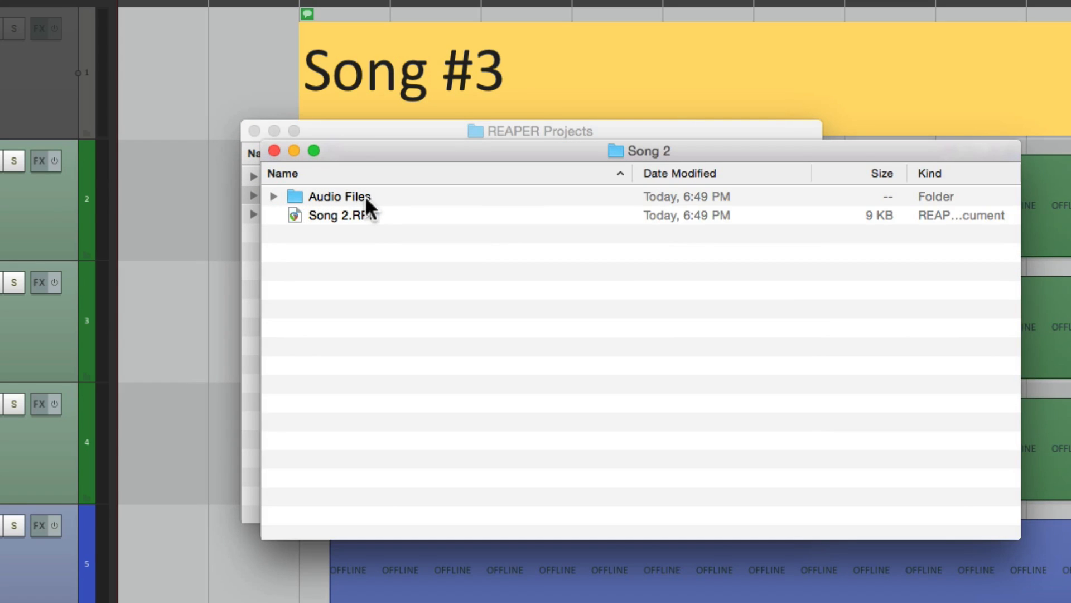
{"action": "double_click", "coordinate": [339, 196]}
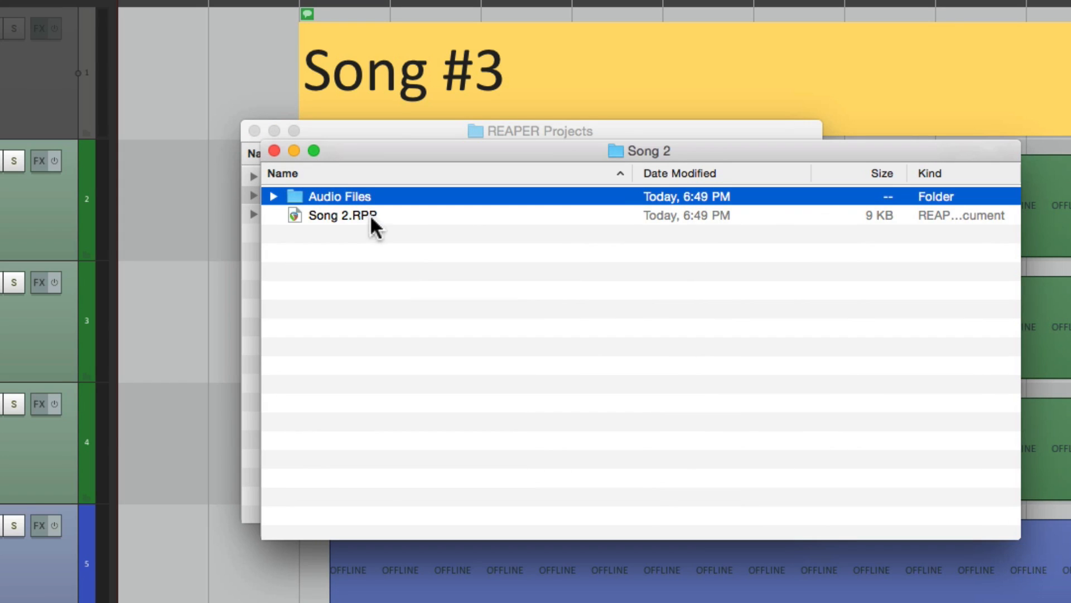
{"action": "left_click", "coordinate": [342, 215]}
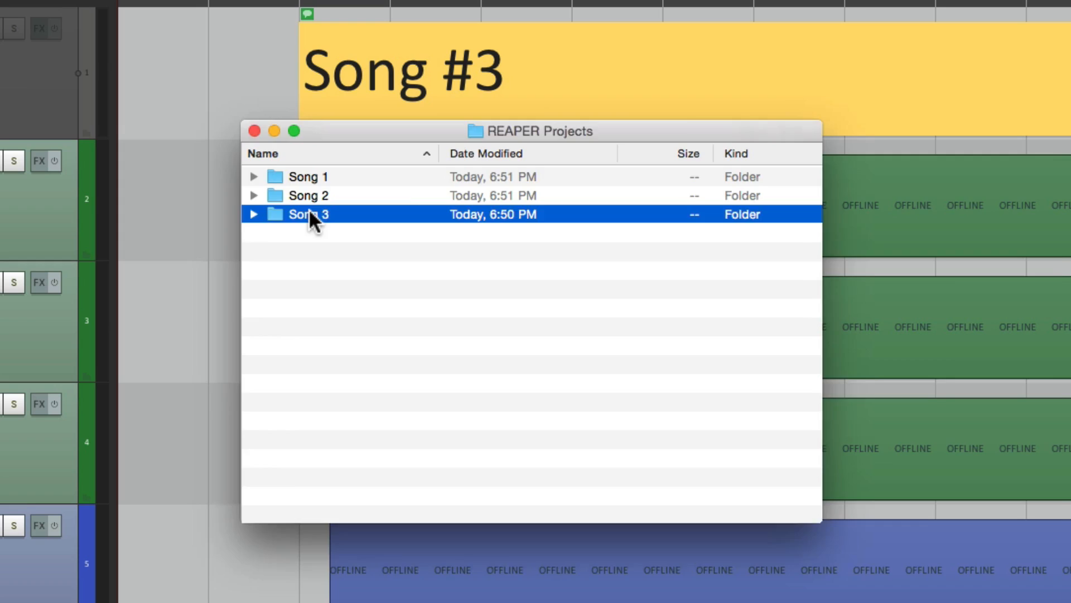
{"action": "double_click", "coordinate": [308, 214]}
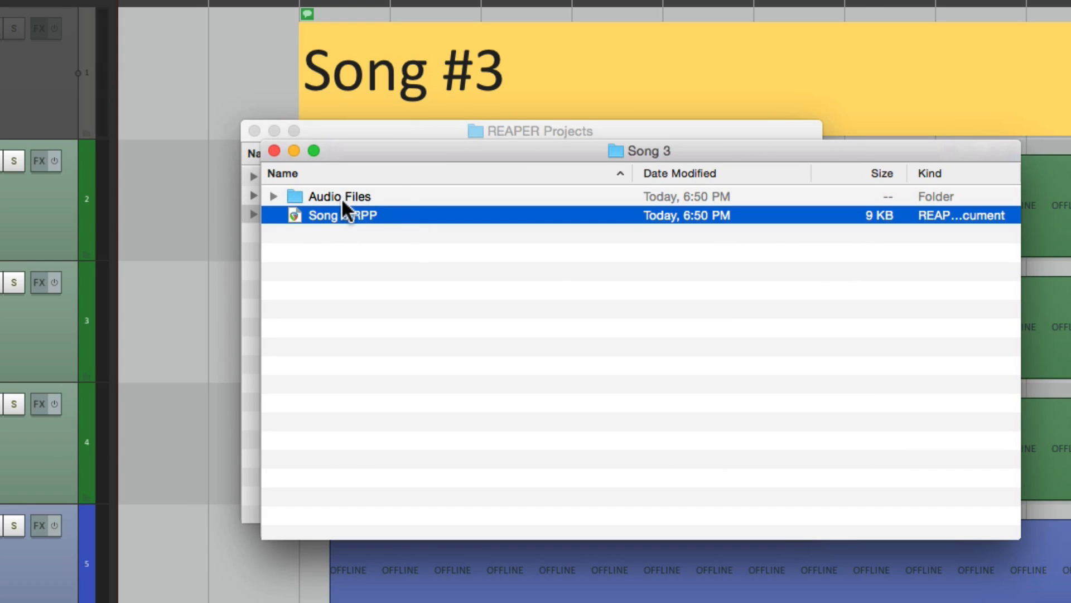
{"action": "double_click", "coordinate": [339, 196]}
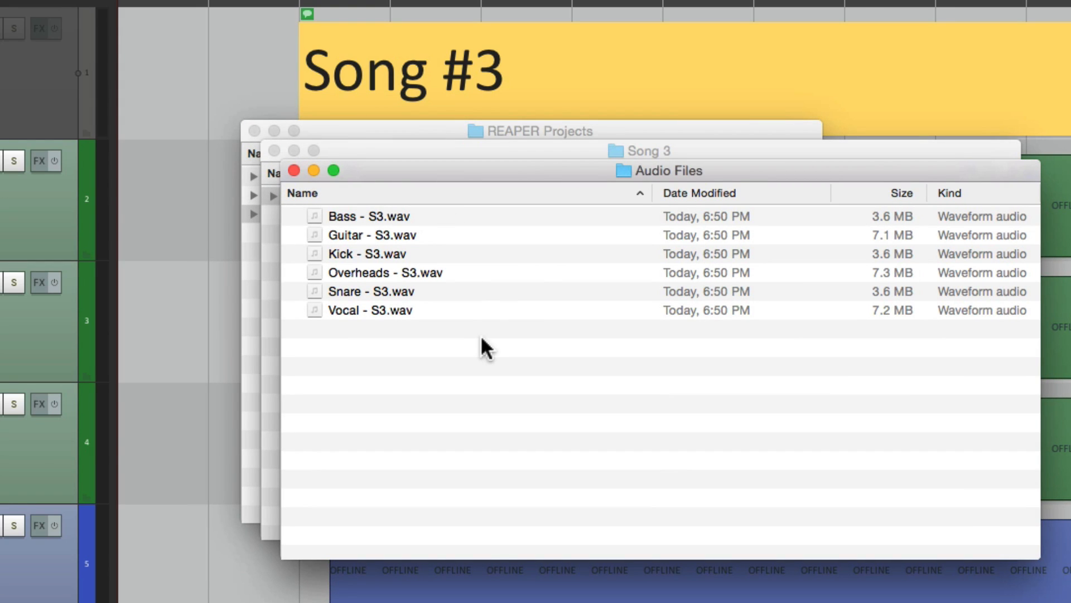